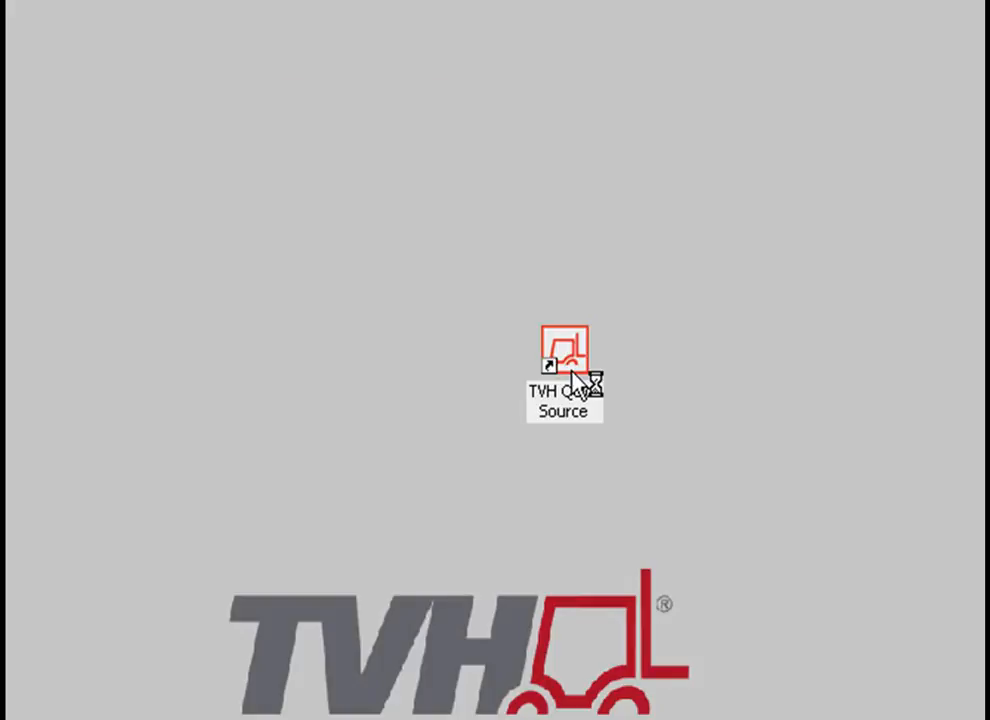
- Launch TVH Quick Source from the desktop shortcut to show past inquiries
{"action": "double_click", "coordinate": [564, 356]}
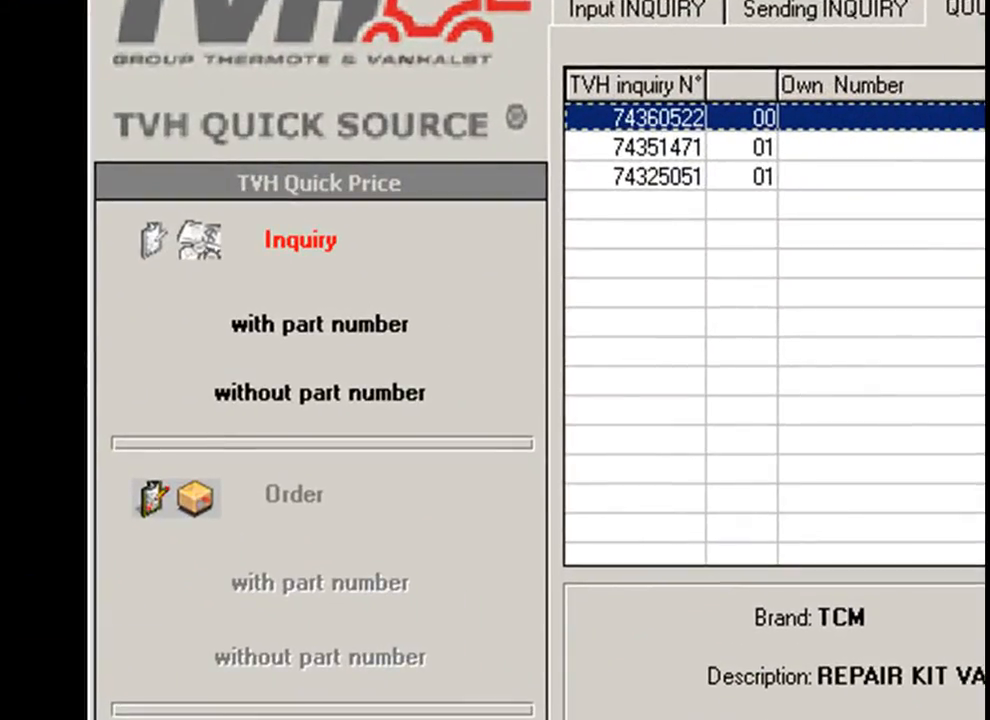
{"action": "mouse_move", "coordinate": [548, 304]}
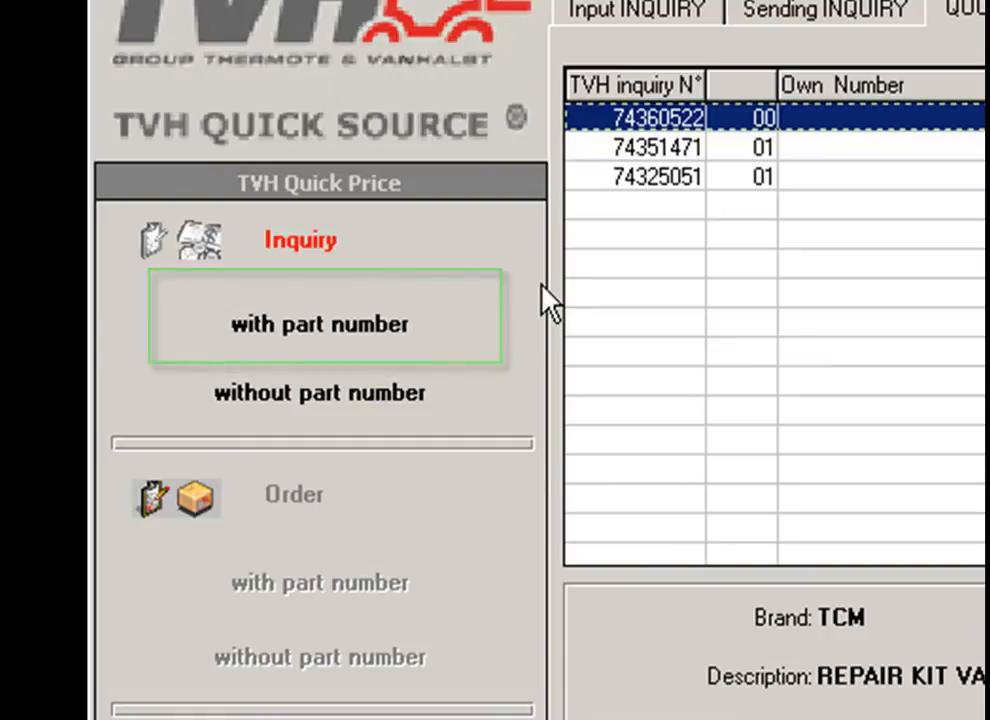
- Start a new part-number inquiry with TVH FORKLIFT PARTS as the brand
{"action": "left_click", "coordinate": [320, 324]}
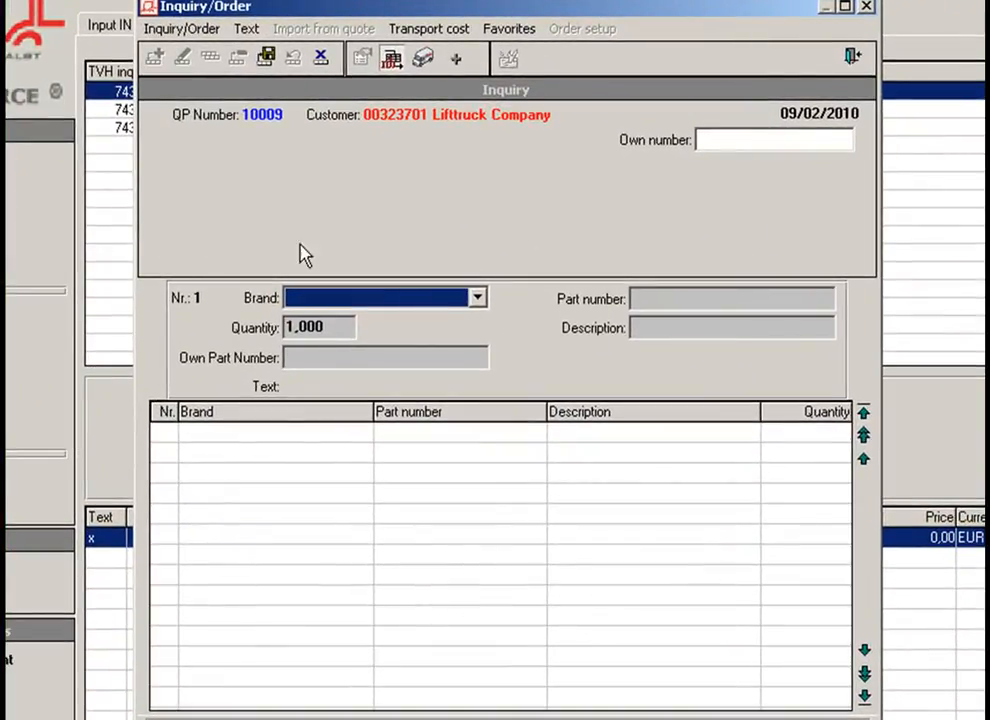
{"action": "left_click", "coordinate": [476, 296]}
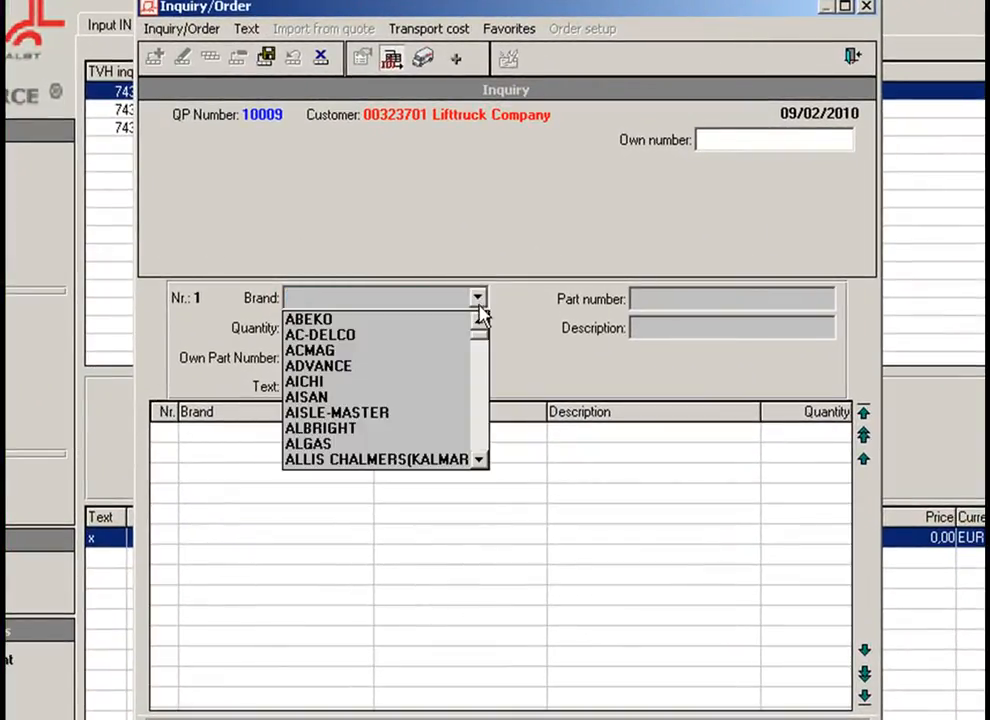
{"action": "scroll", "scroll_direction": "down", "scroll_amount": 3}
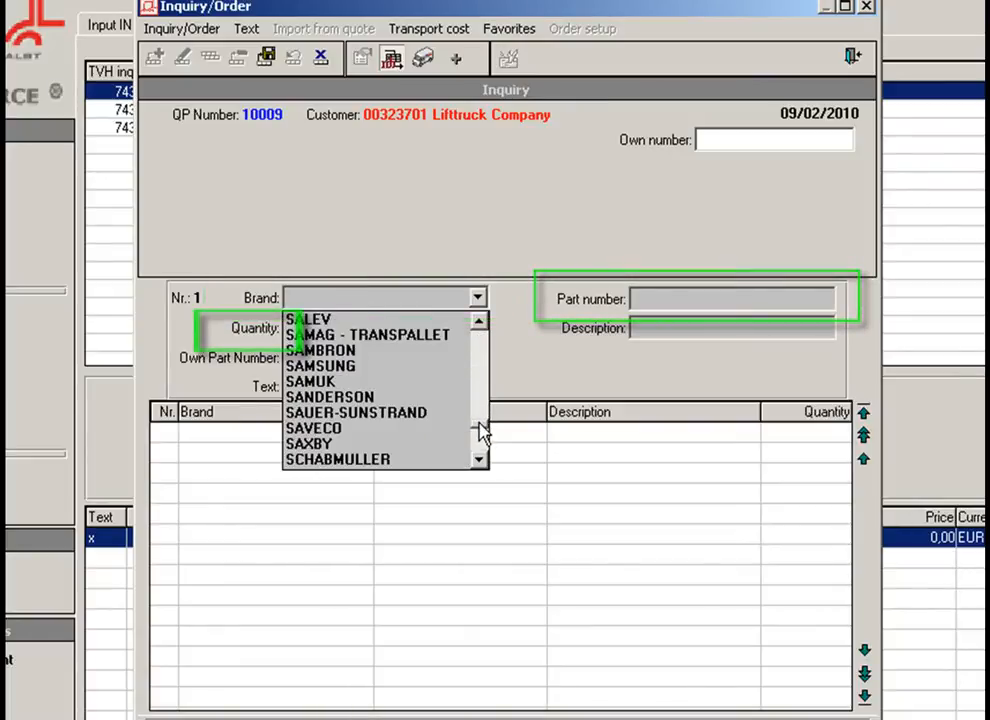
{"action": "scroll", "scroll_direction": "down", "scroll_amount": 3}
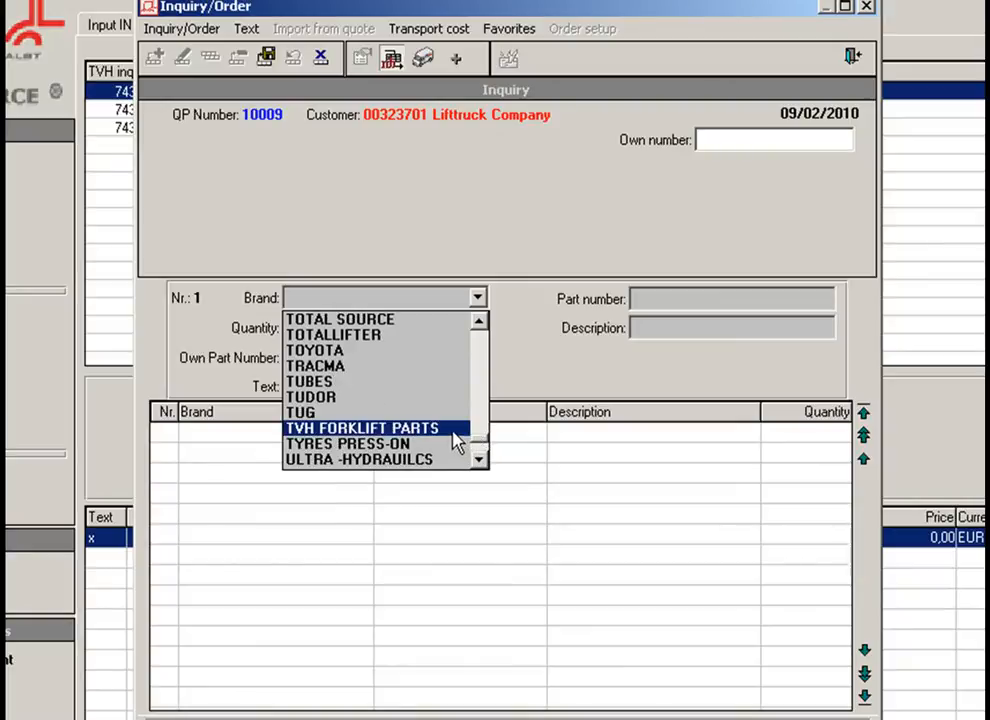
{"action": "left_click", "coordinate": [362, 428]}
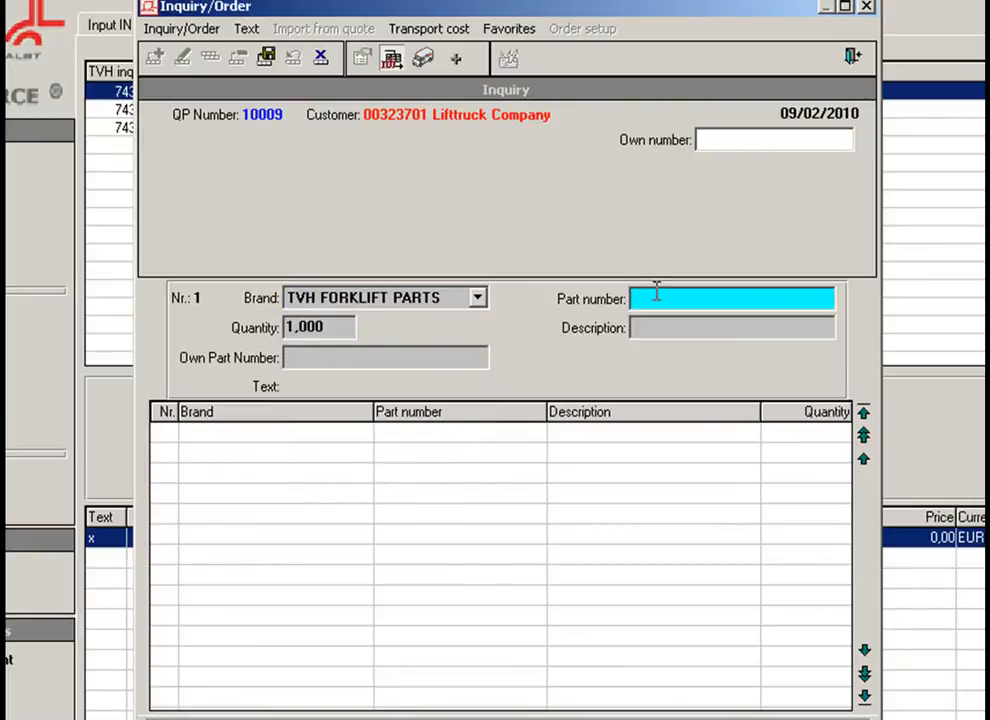
- Enter part numbers 107ta9490, 1020 and 10120, the last at quantity 5
{"action": "type", "text": "10"}
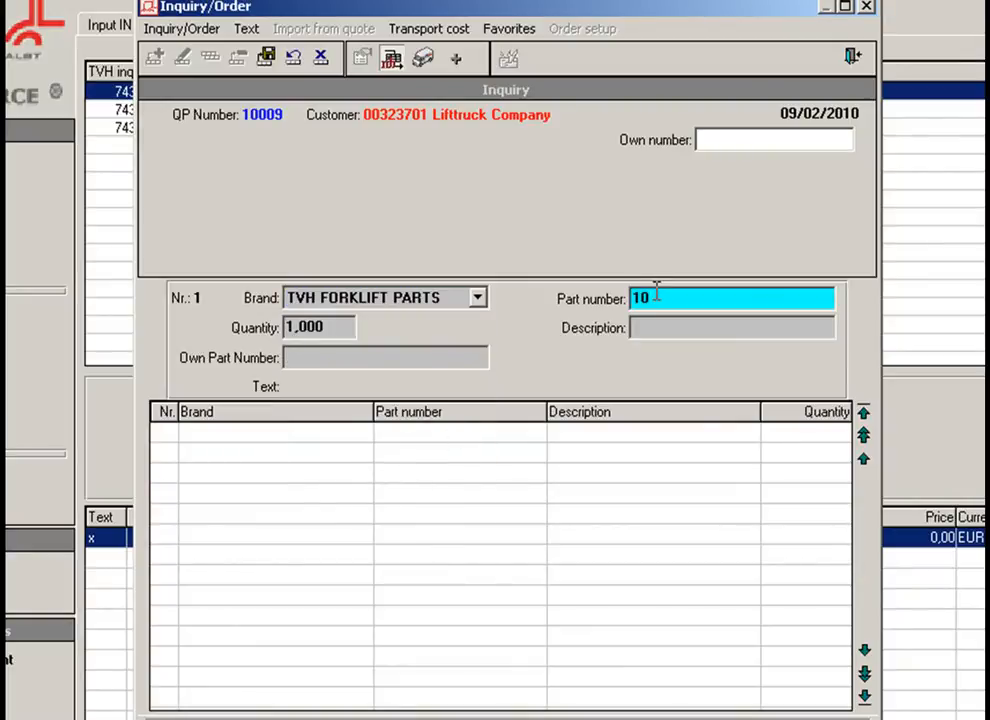
{"action": "type", "text": "7a9"}
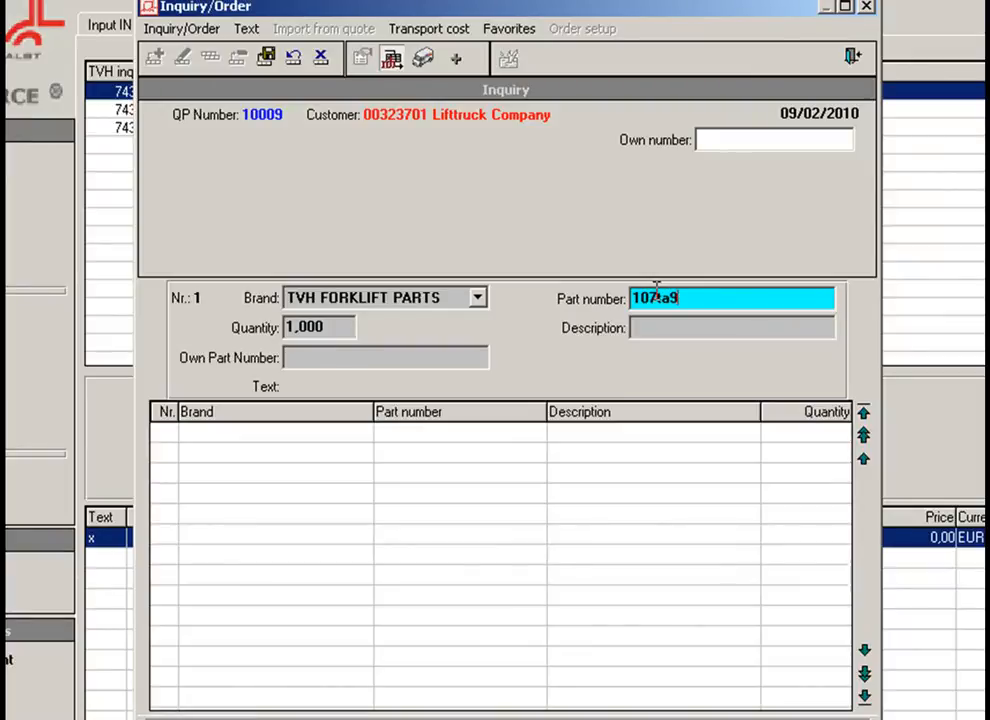
{"action": "type", "text": "490"}
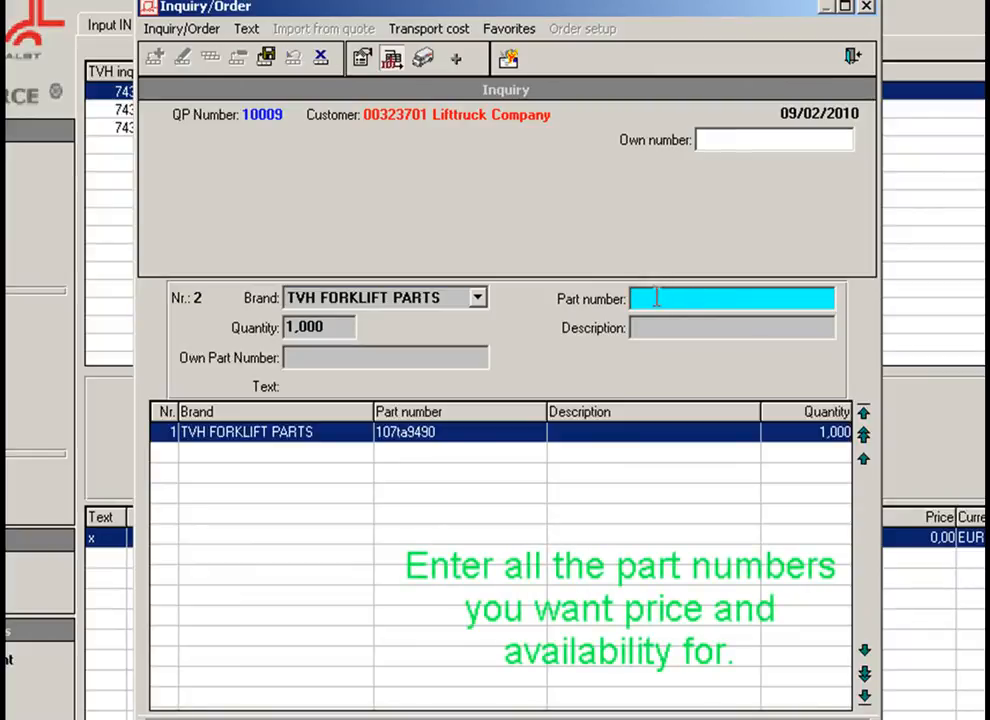
{"action": "type", "text": "102"}
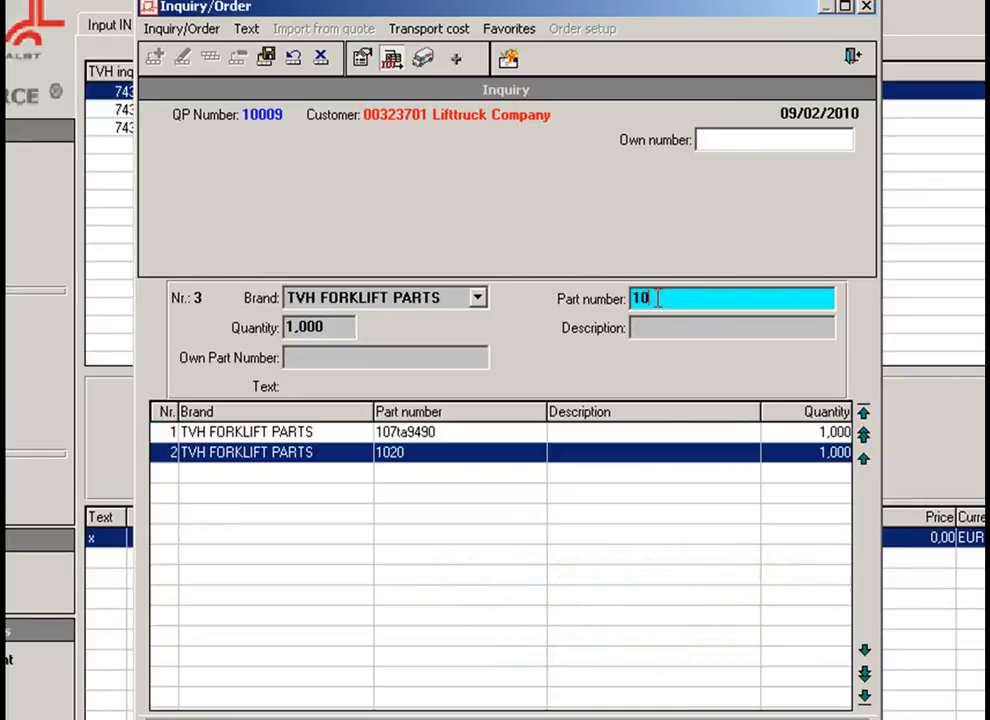
{"action": "type", "text": "120"}
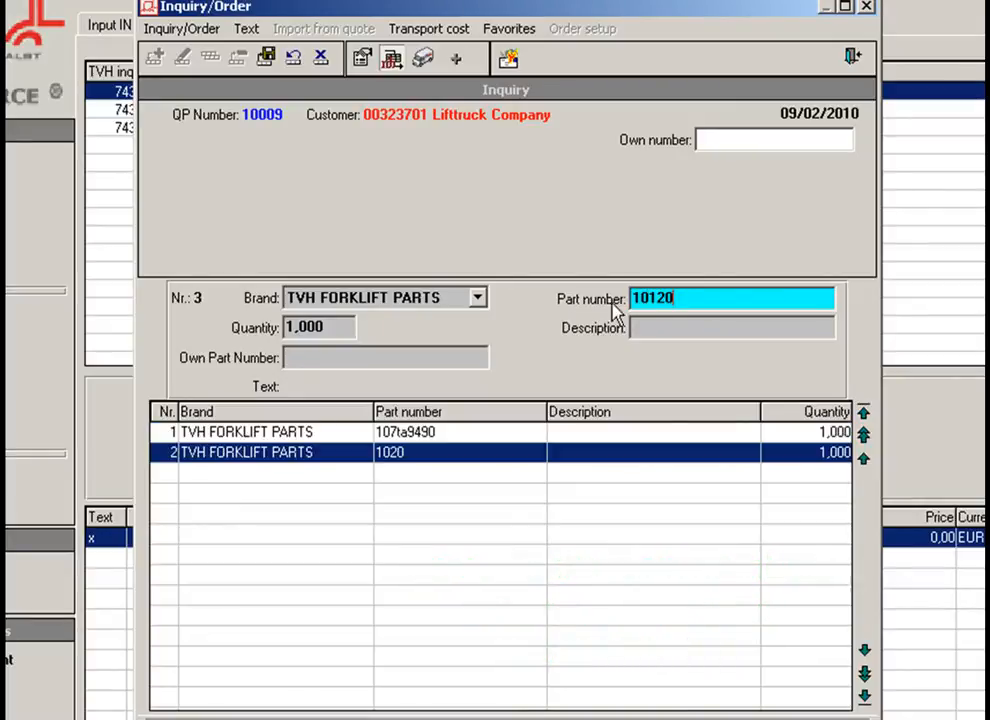
{"action": "mouse_move", "coordinate": [318, 328]}
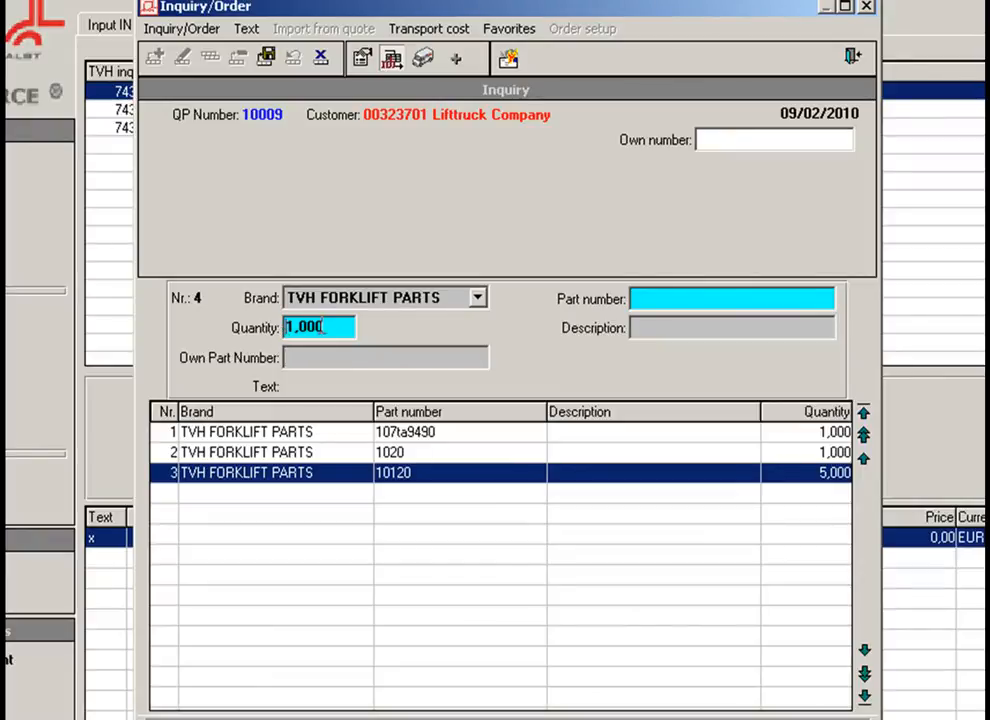
- Add a fourth inquiry line for CLARK part 103405
{"action": "left_click", "coordinate": [476, 296]}
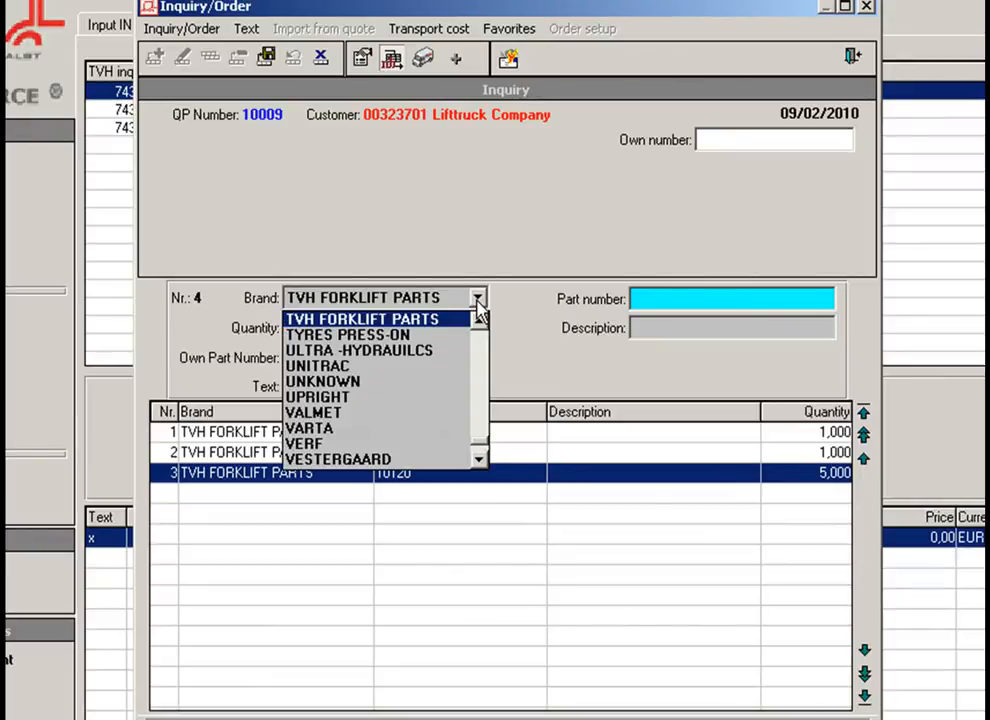
{"action": "scroll", "scroll_direction": "down", "scroll_amount": 3}
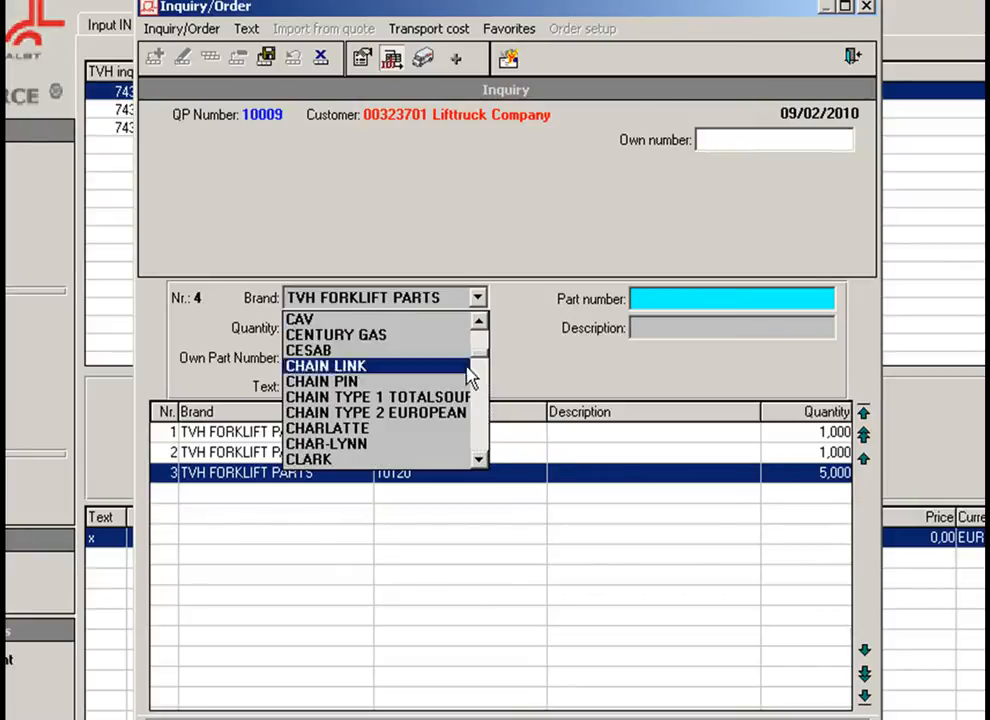
{"action": "left_click", "coordinate": [308, 458]}
{"action": "type", "text": "103405"}
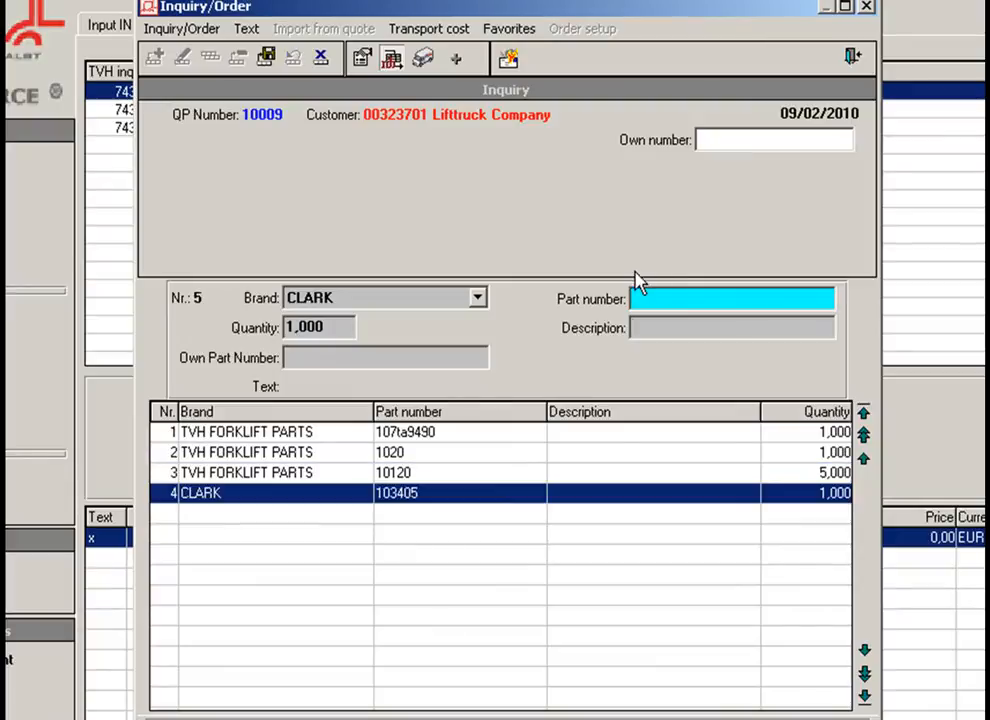
- Set BOSCH as the brand for the next line and begin its part number
{"action": "left_click", "coordinate": [476, 296]}
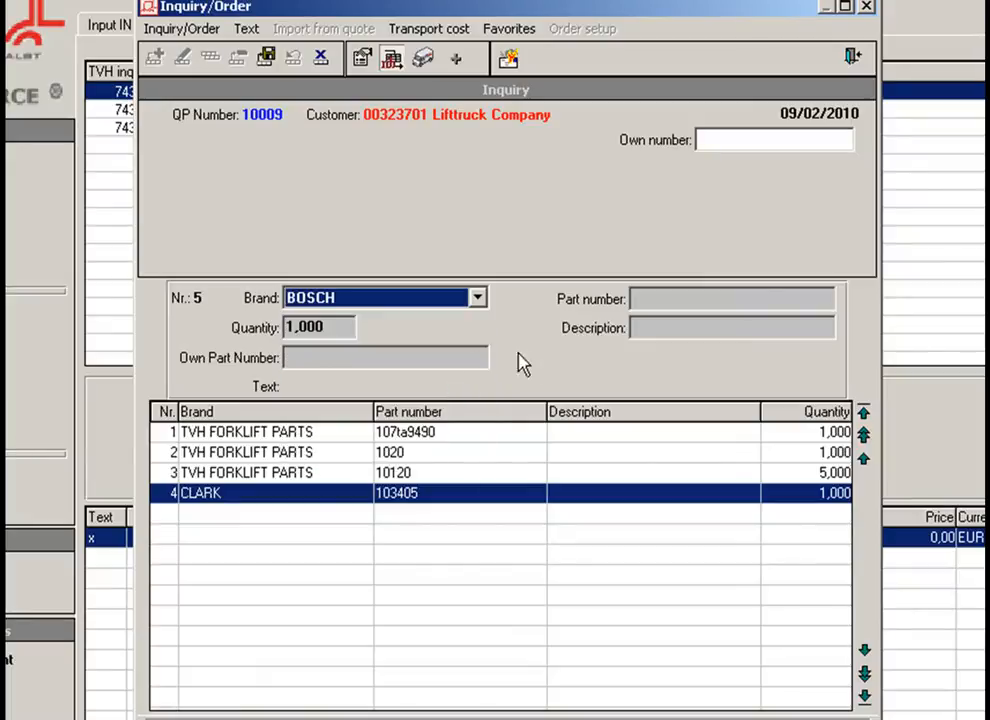
{"action": "left_click", "coordinate": [732, 298]}
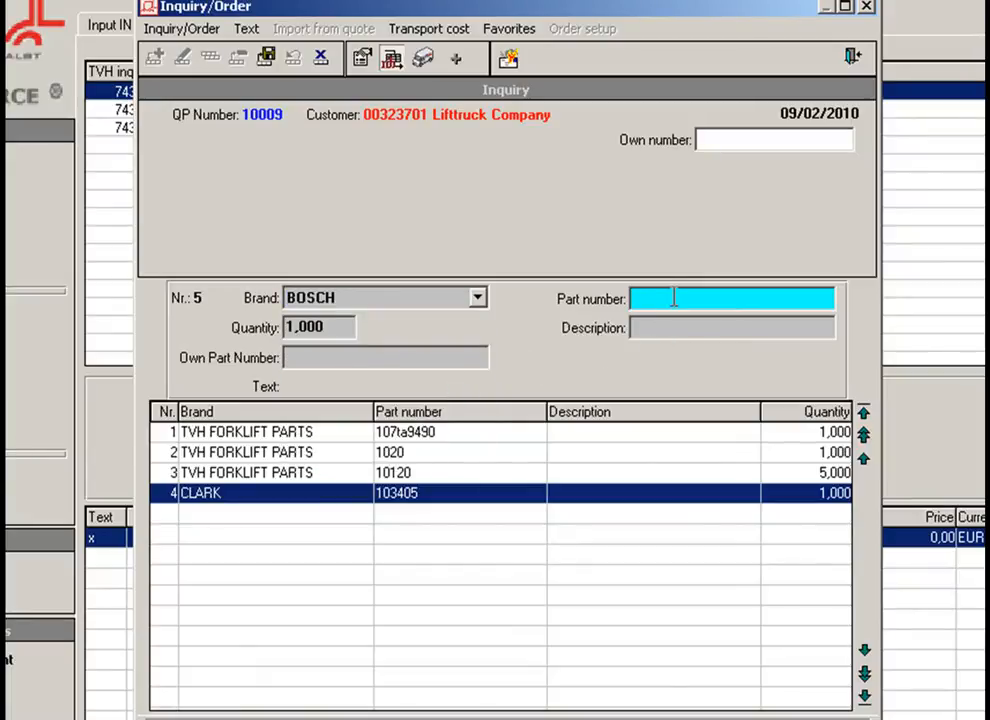
{"action": "type", "text": "013"}
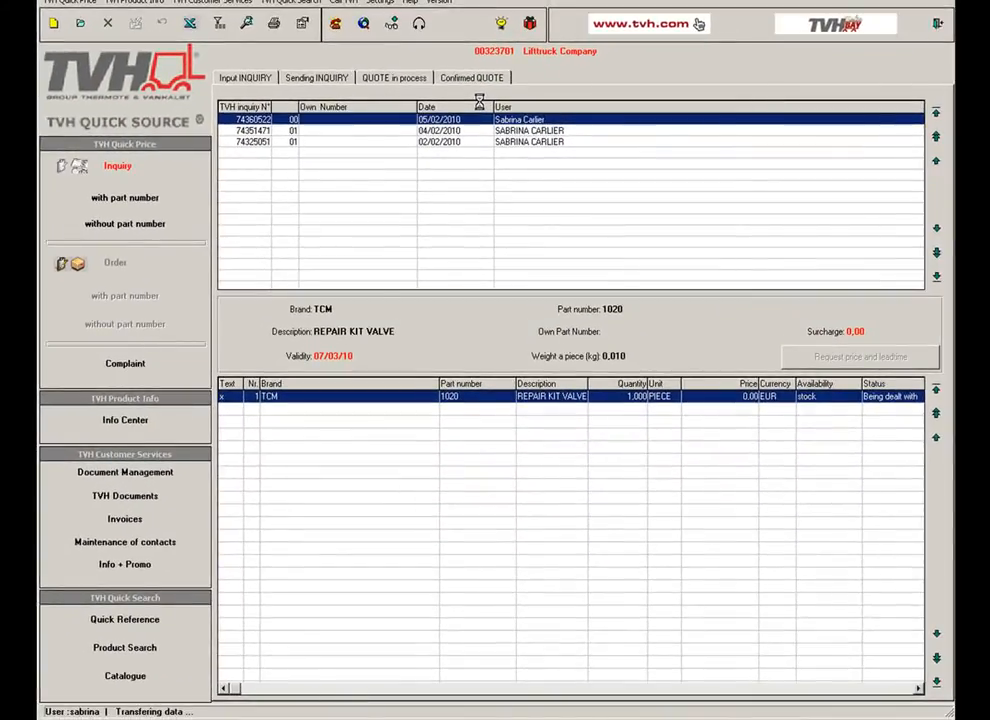
- Bring up the returned quote with prices and availability for all six parts
{"action": "left_click", "coordinate": [472, 76]}
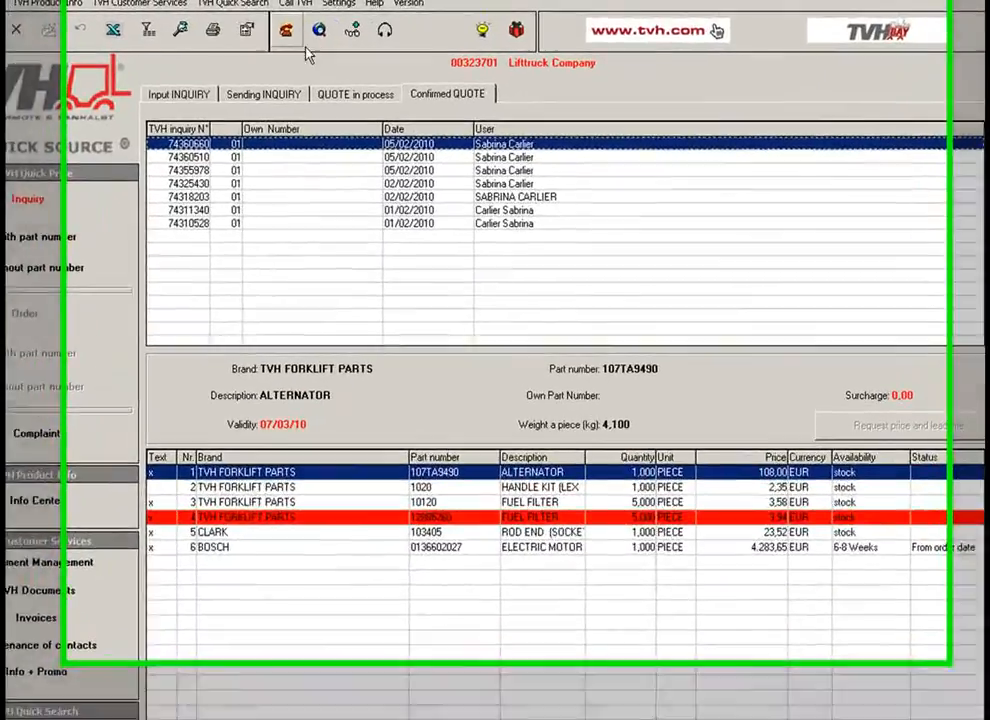
{"action": "left_click", "coordinate": [204, 36]}
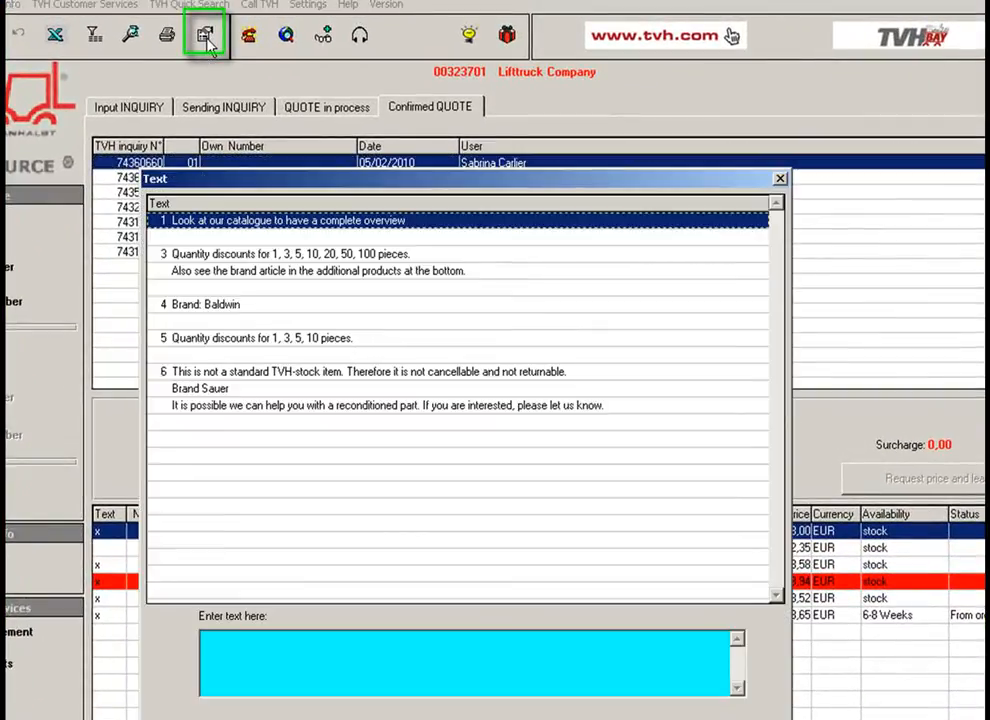
{"action": "mouse_move", "coordinate": [420, 144]}
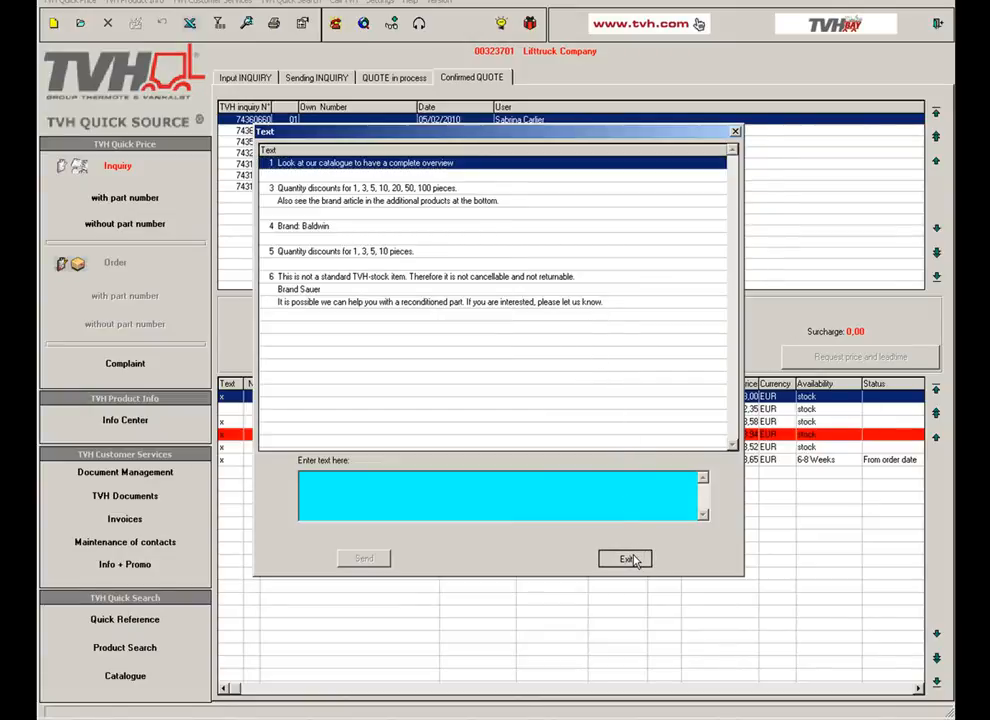
{"action": "left_click", "coordinate": [624, 558]}
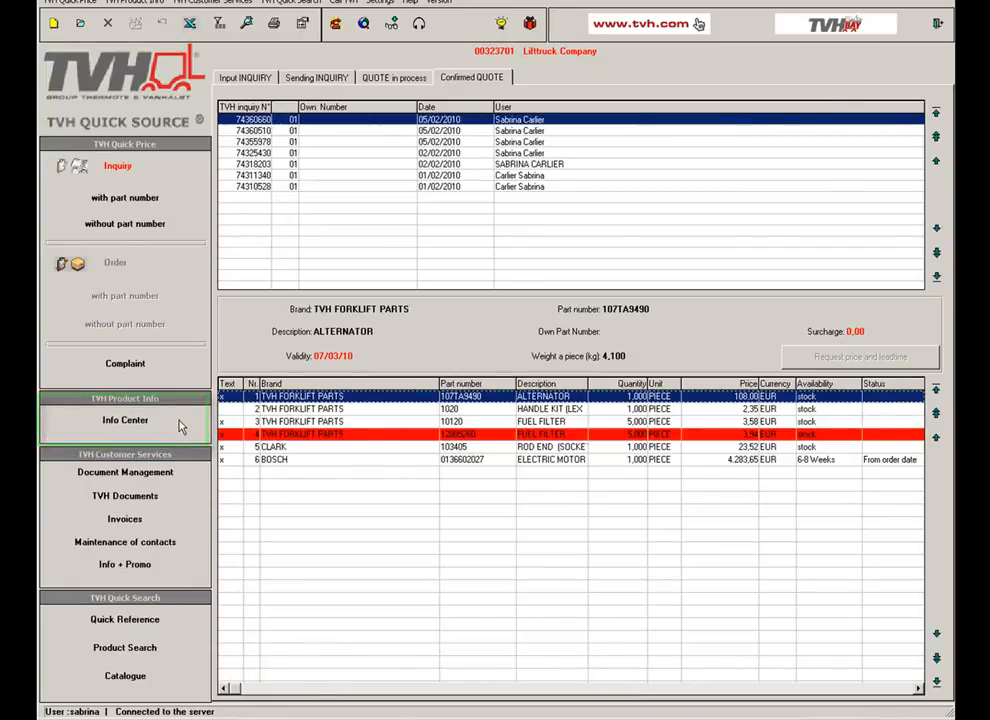
{"action": "left_click", "coordinate": [126, 420]}
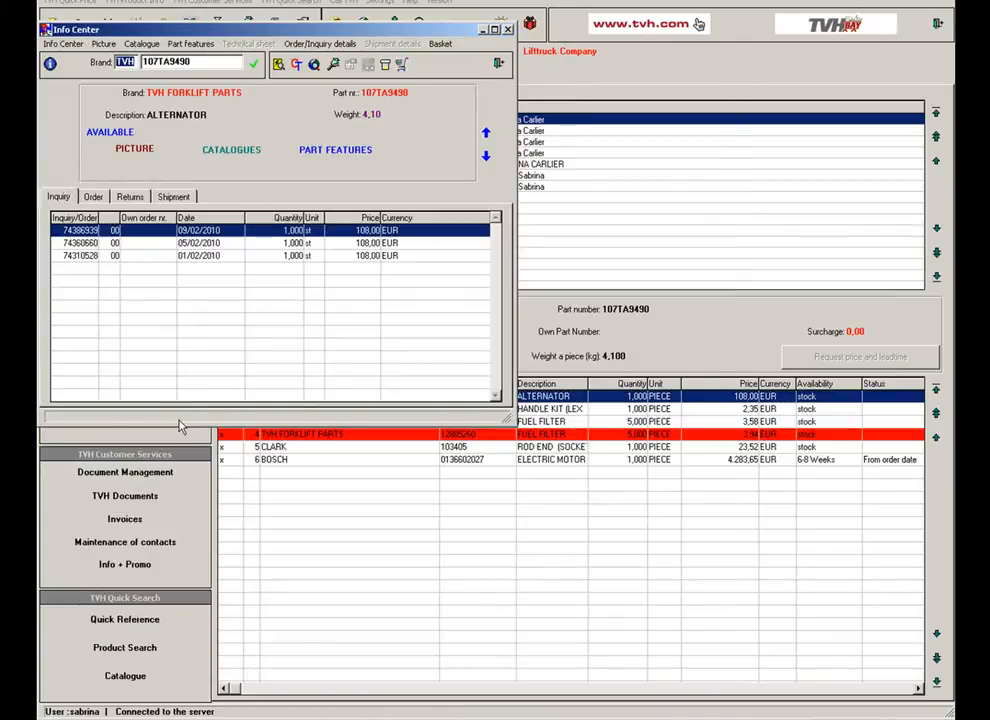
{"action": "mouse_move", "coordinate": [156, 342]}
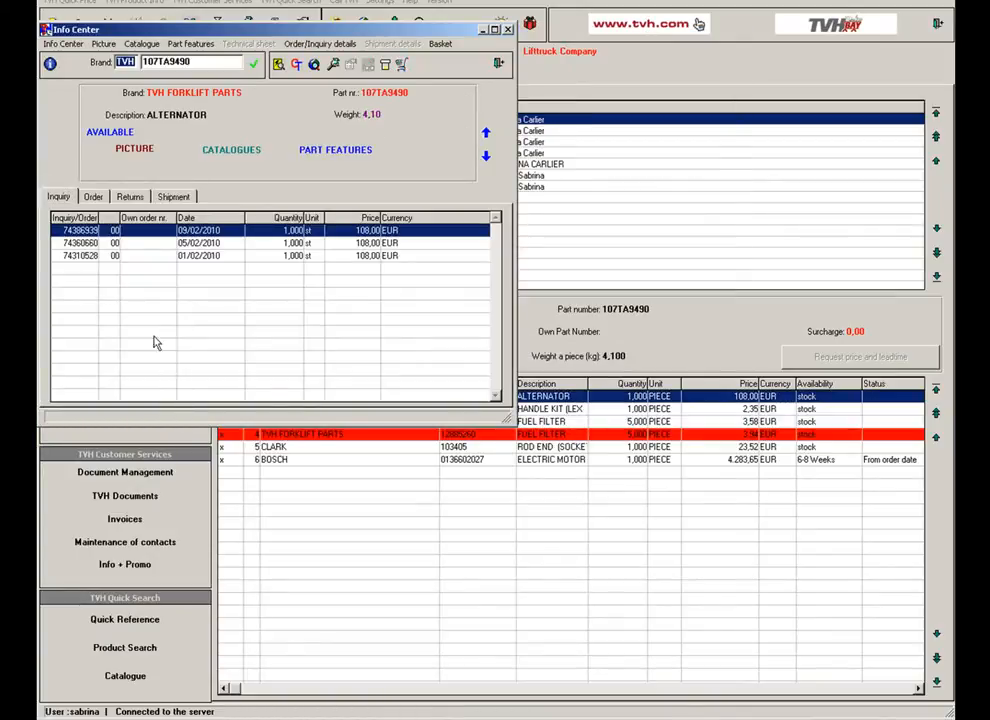
{"action": "mouse_move", "coordinate": [128, 210]}
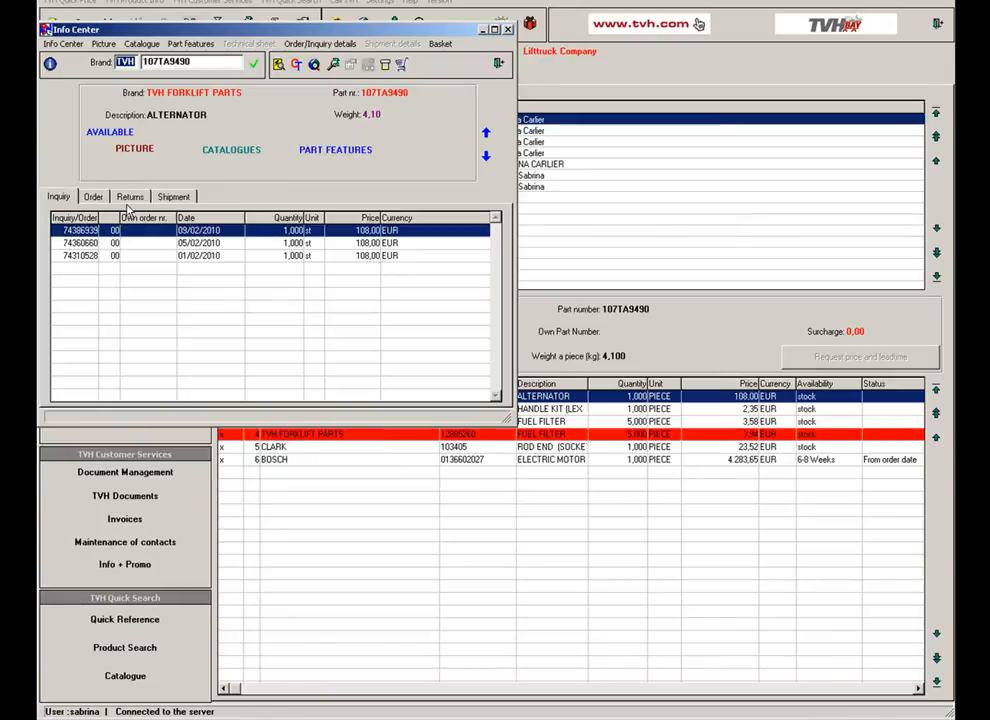
{"action": "mouse_move", "coordinate": [134, 148]}
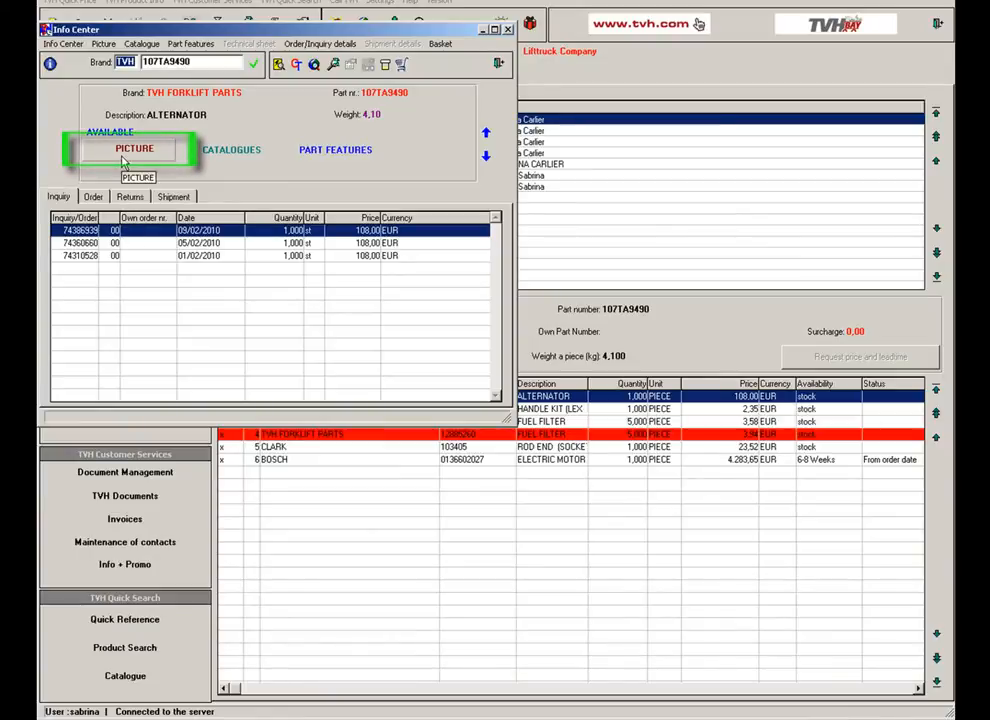
{"action": "left_click", "coordinate": [134, 148]}
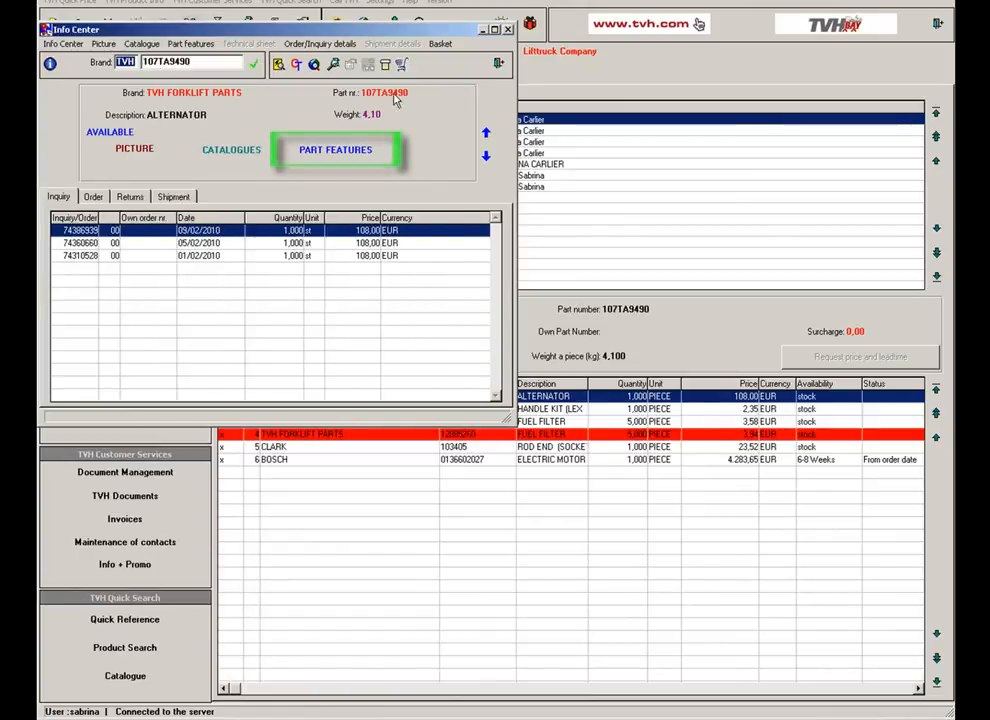
{"action": "mouse_move", "coordinate": [336, 148]}
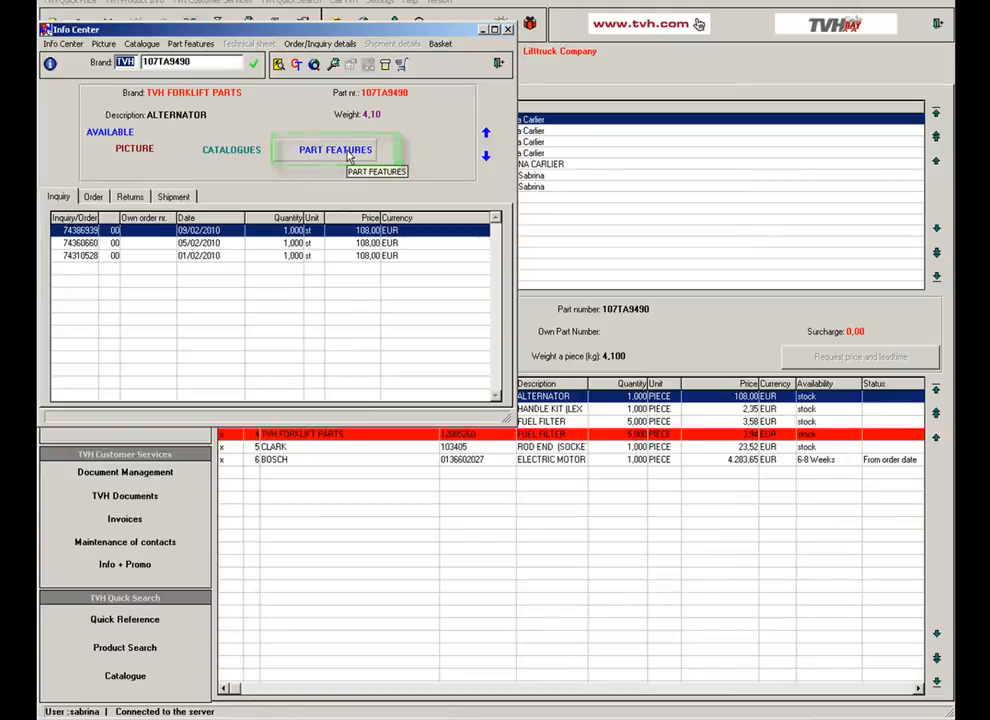
{"action": "left_click", "coordinate": [336, 148]}
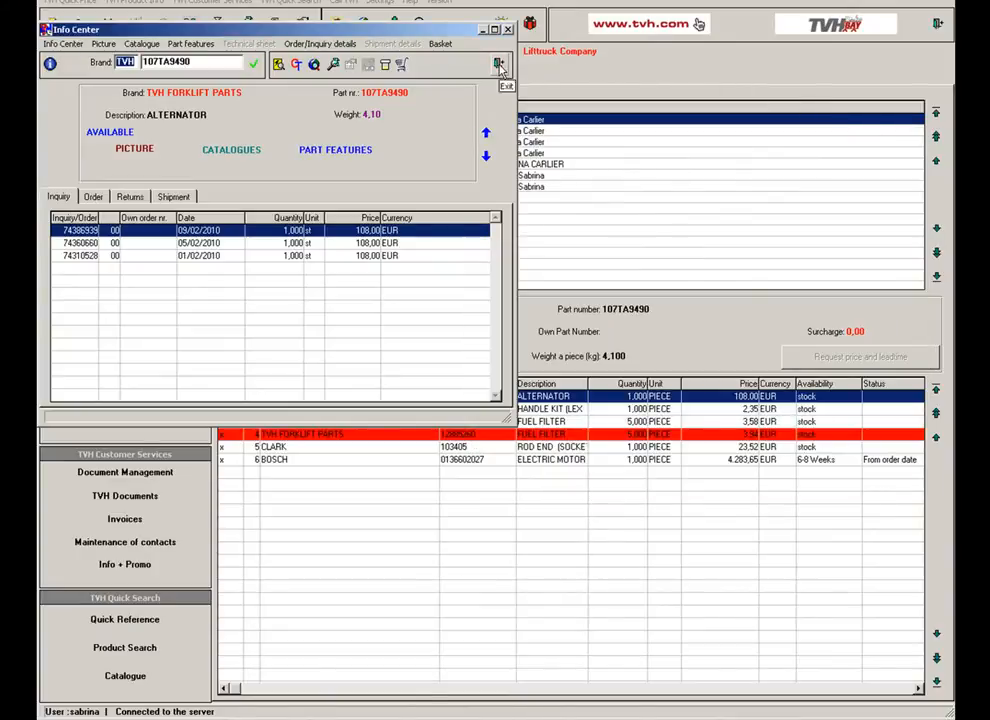
- Close Info Center and copy this confirmed quote into a new order
{"action": "left_click", "coordinate": [500, 64]}
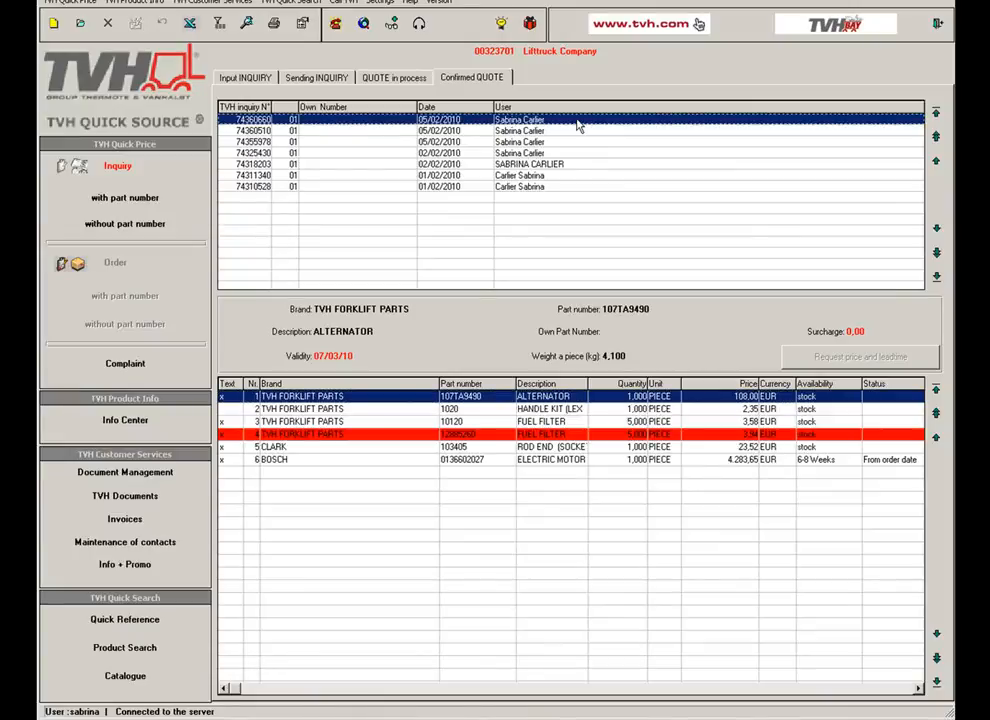
{"action": "right_click", "coordinate": [576, 120]}
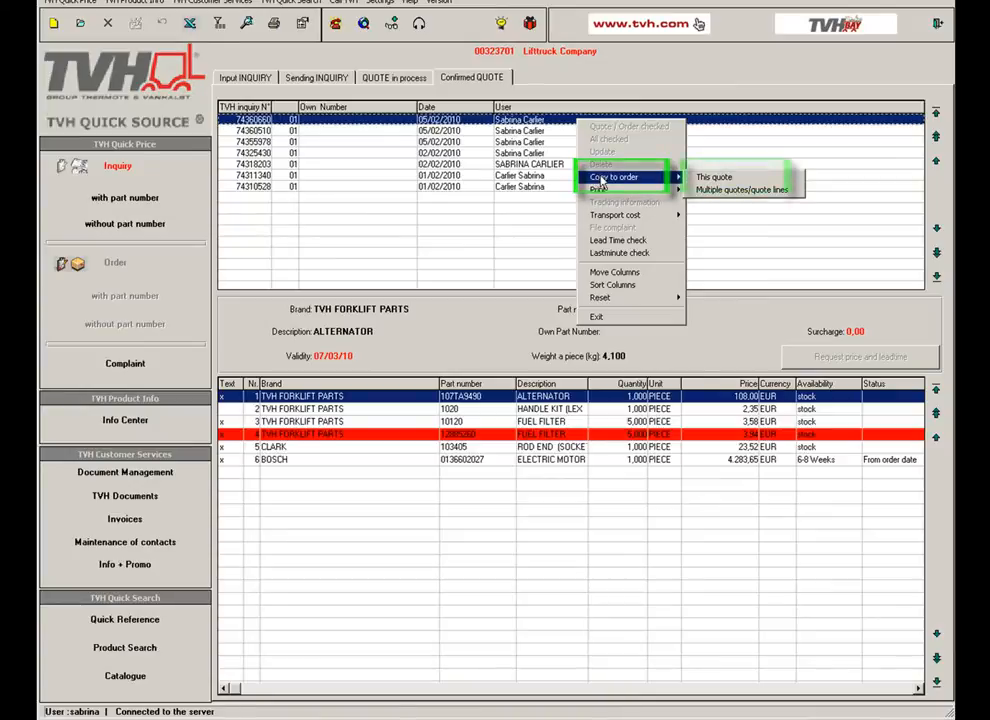
{"action": "left_click", "coordinate": [714, 176]}
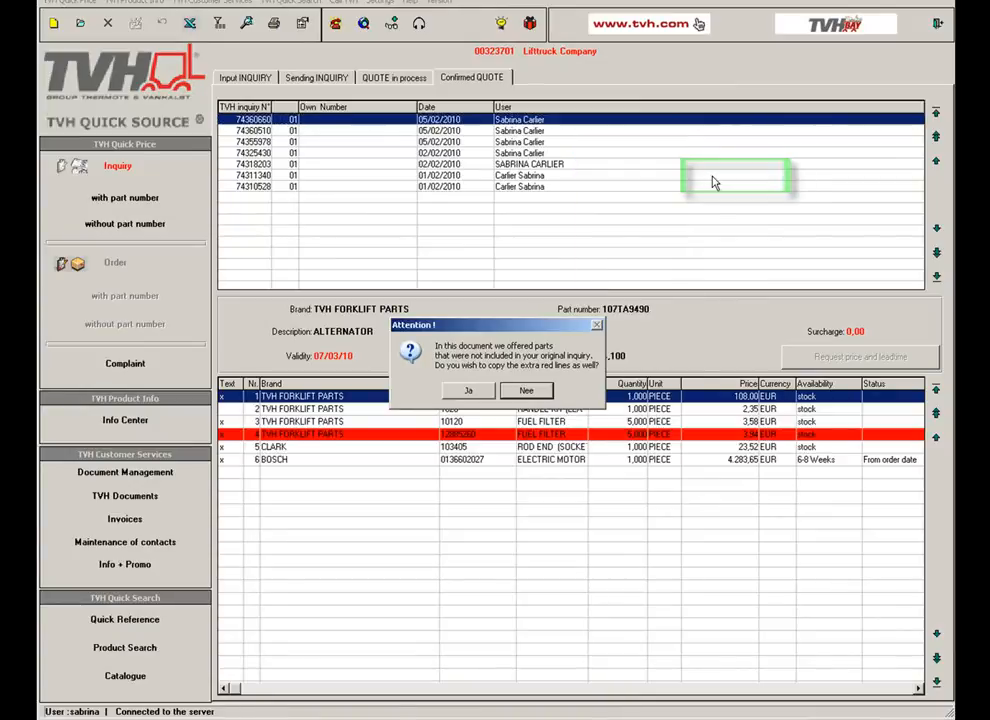
{"action": "mouse_move", "coordinate": [580, 356]}
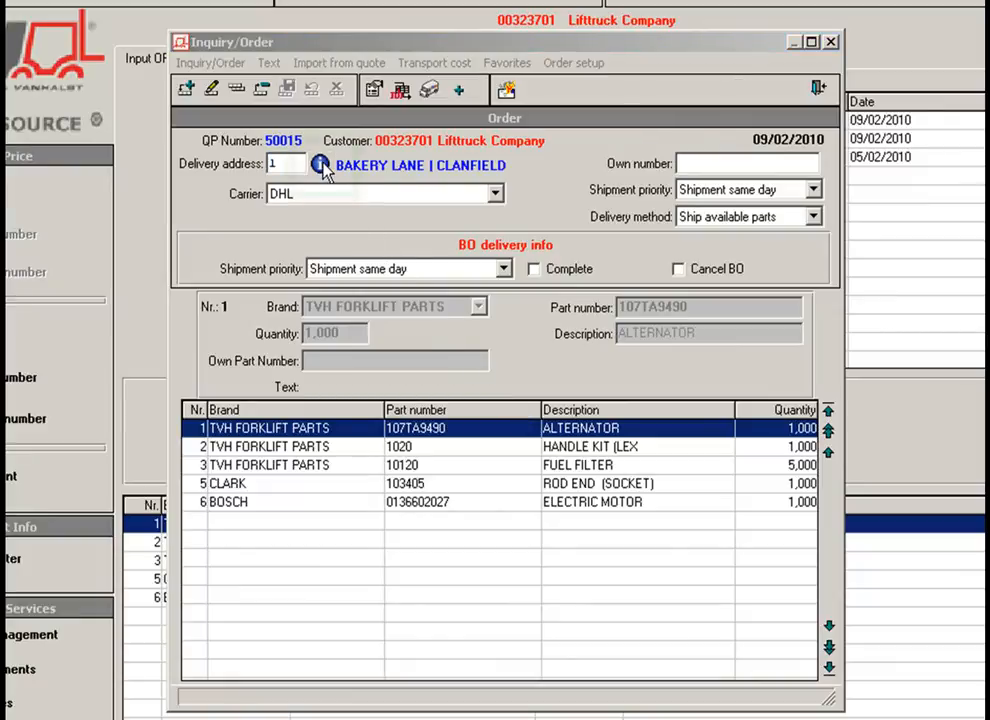
{"action": "left_click", "coordinate": [320, 164]}
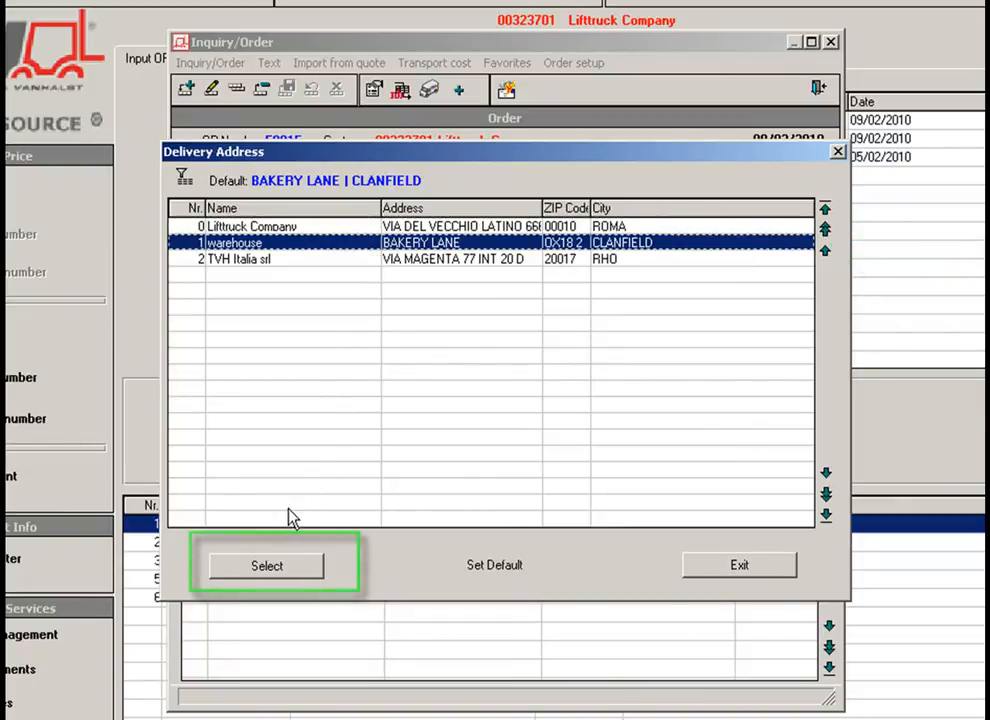
{"action": "left_click", "coordinate": [266, 564]}
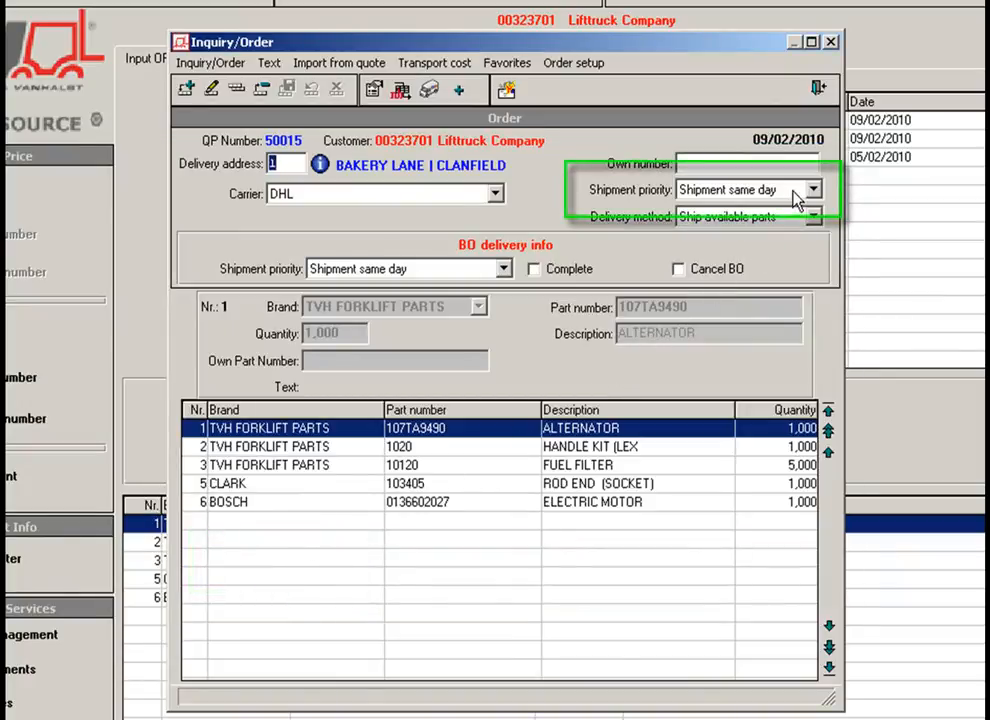
- Keep shipment priority same day and delivery method ship available parts
{"action": "left_click", "coordinate": [812, 188]}
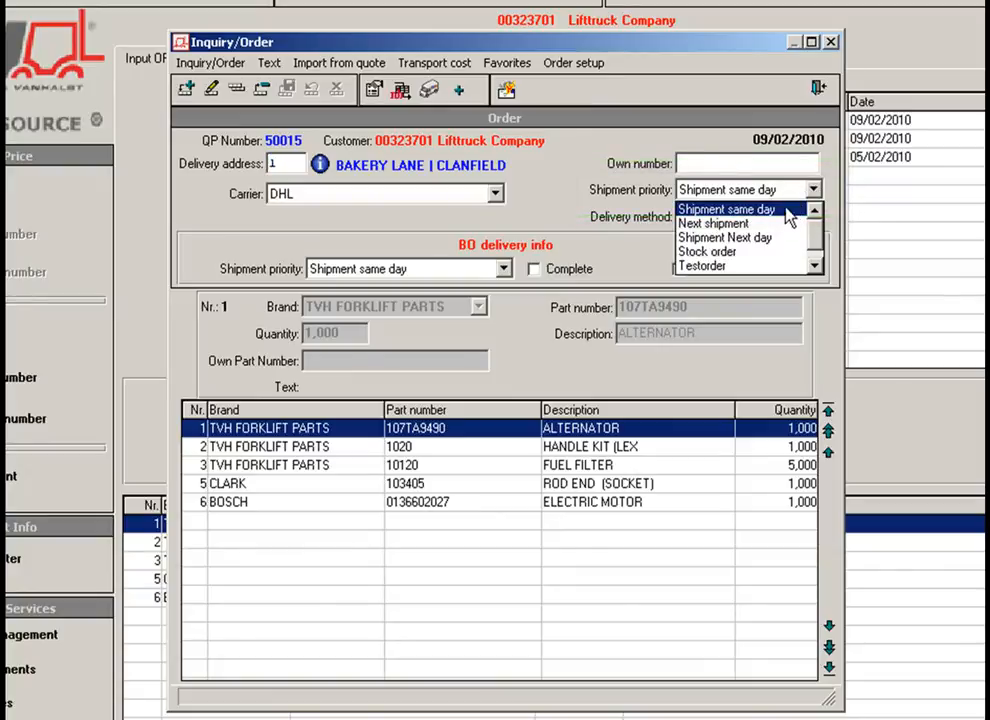
{"action": "left_click", "coordinate": [728, 208]}
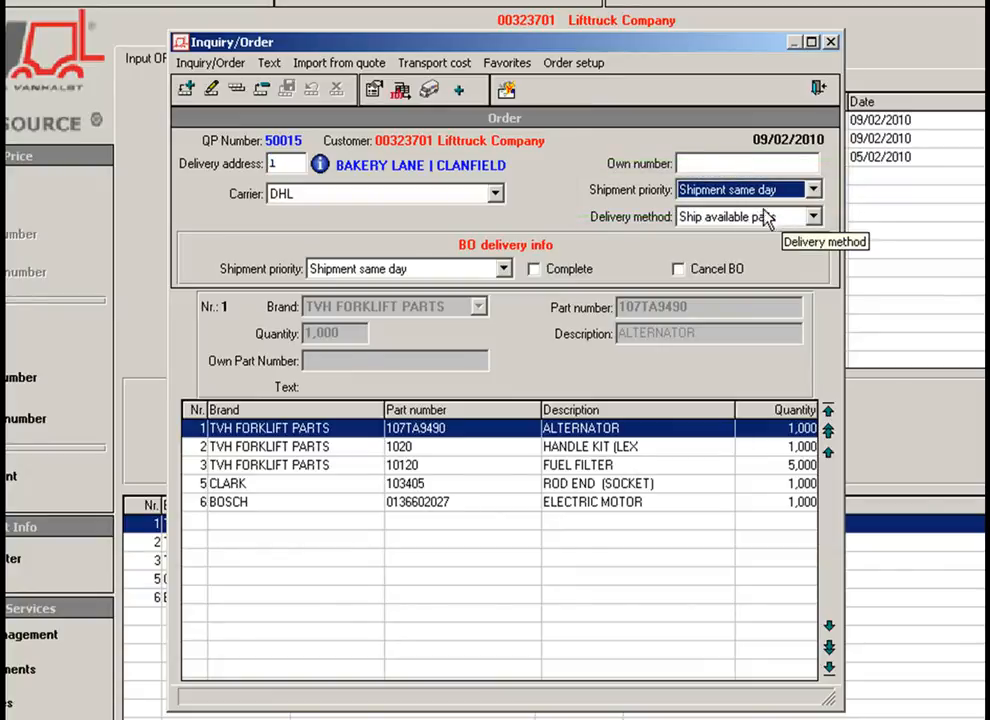
{"action": "left_click", "coordinate": [496, 192]}
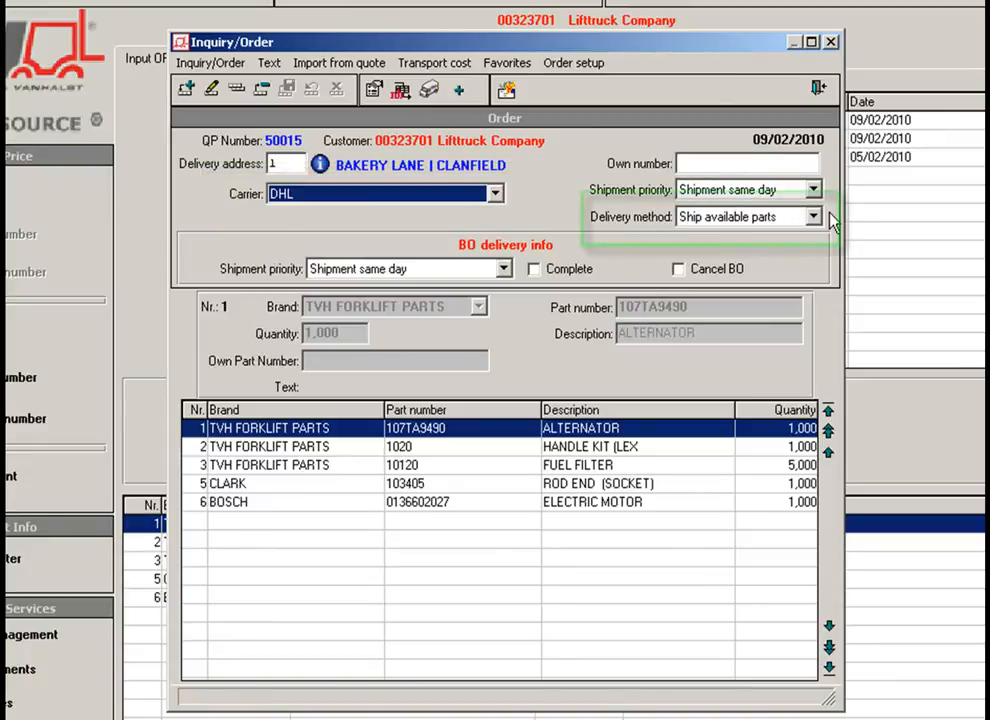
{"action": "left_click", "coordinate": [812, 216]}
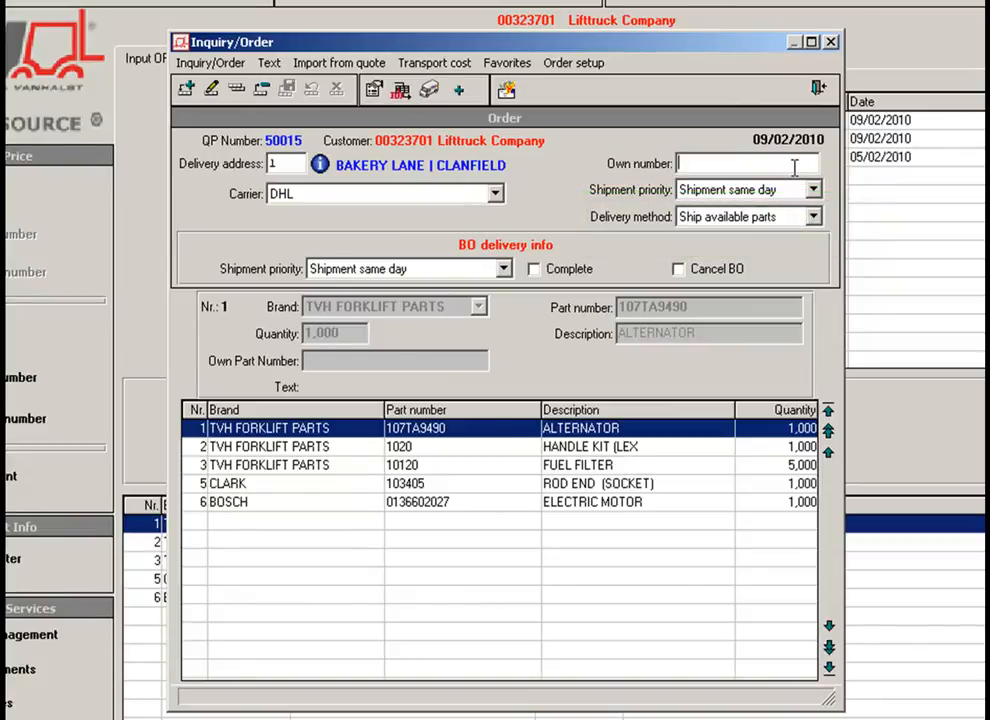
- Send the order to TVH under own number 'test'
{"action": "type", "text": "test"}
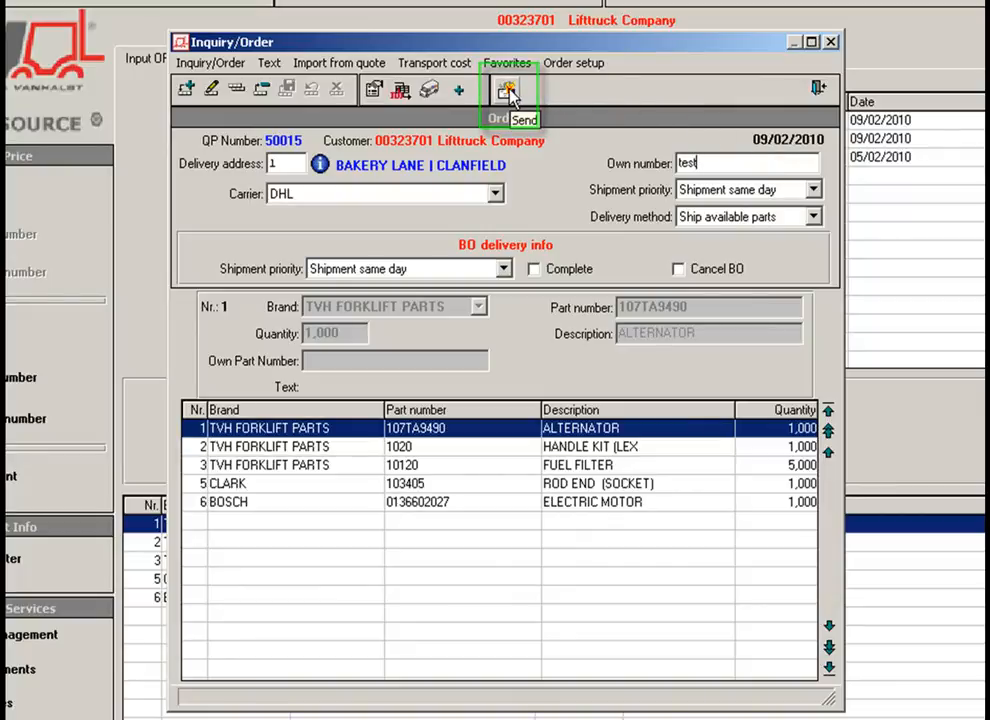
{"action": "left_click", "coordinate": [508, 90]}
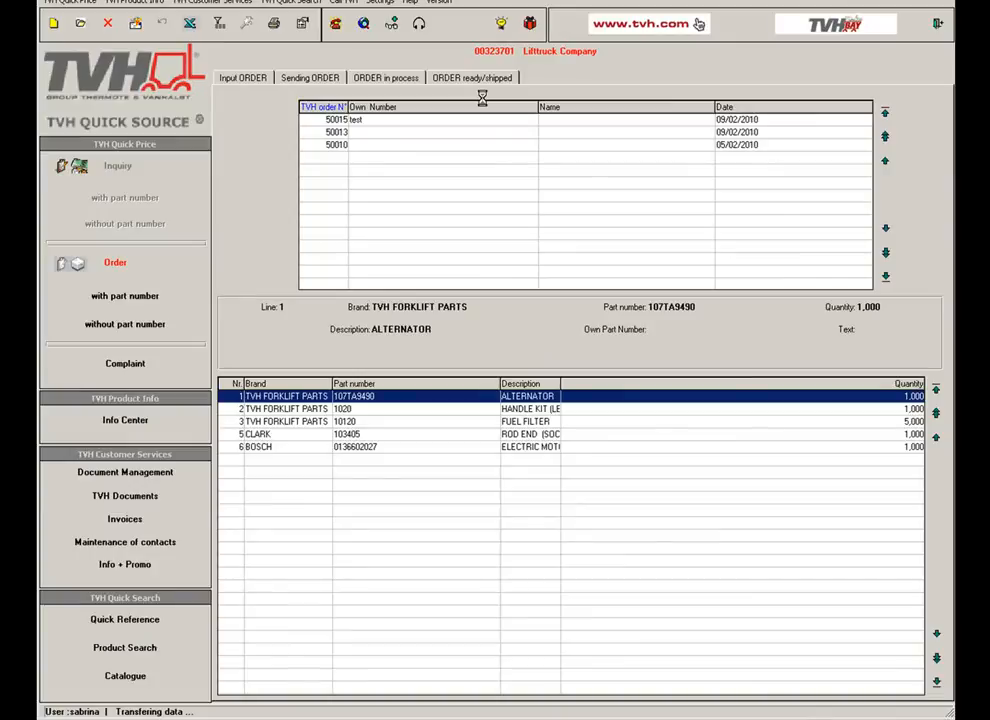
- Review the sent order's notes and acknowledge the thank-you message
{"action": "left_click", "coordinate": [386, 76]}
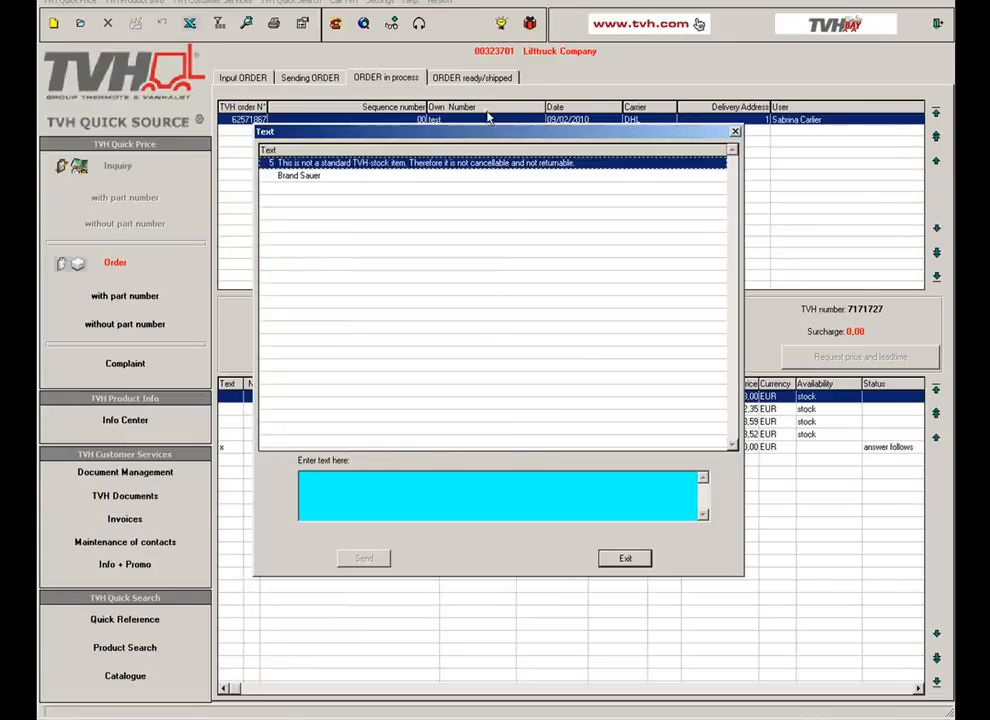
{"action": "mouse_move", "coordinate": [576, 292]}
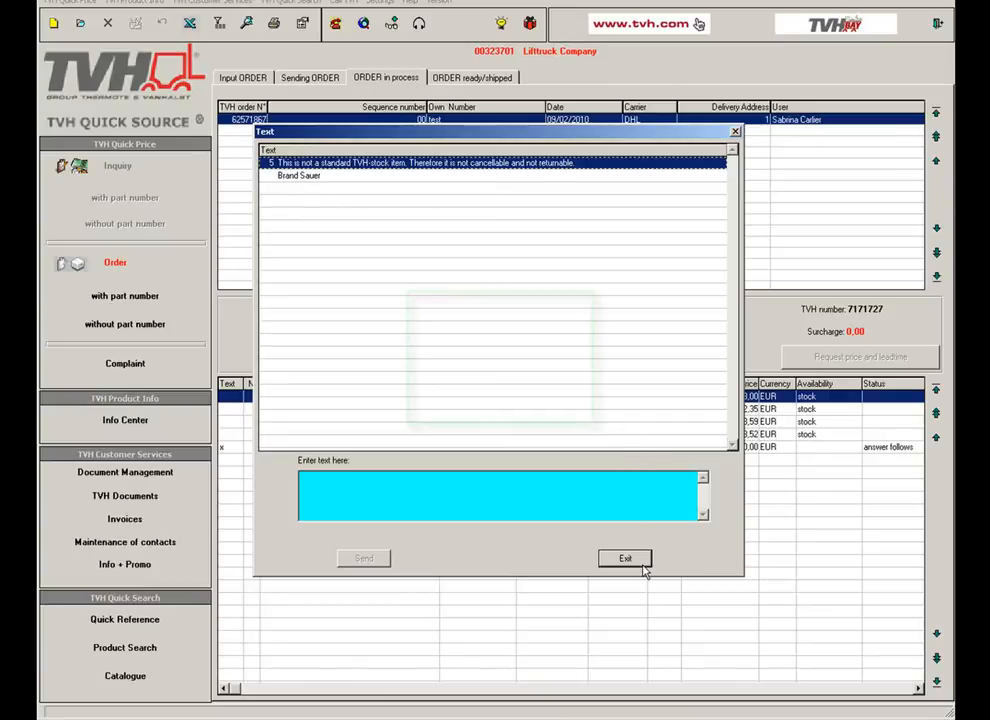
{"action": "left_click", "coordinate": [624, 558]}
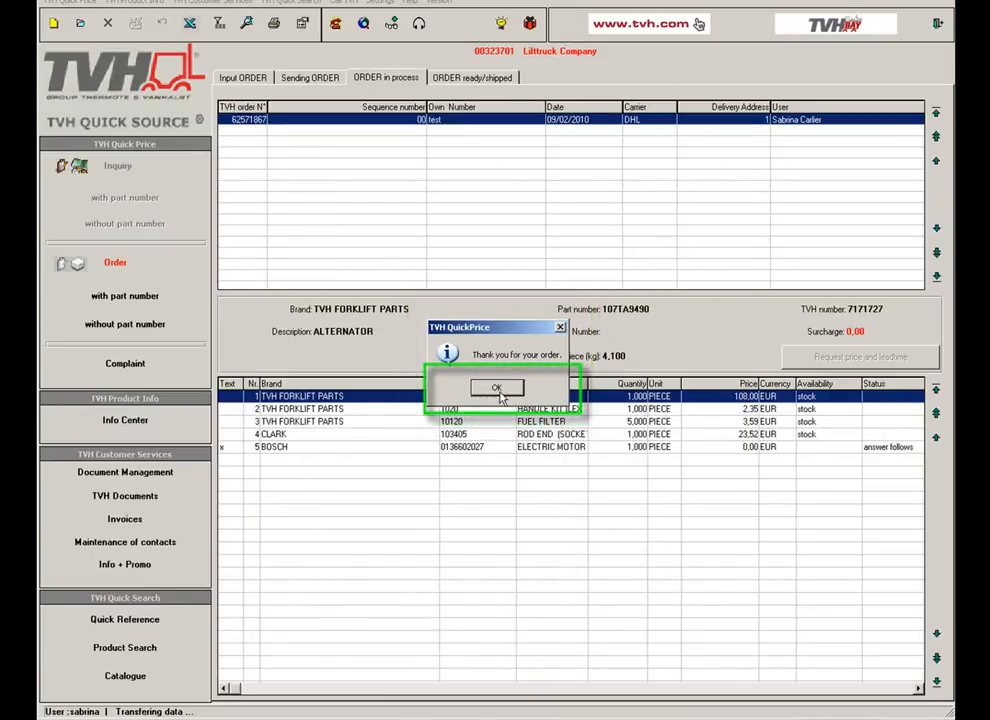
{"action": "left_click", "coordinate": [496, 388]}
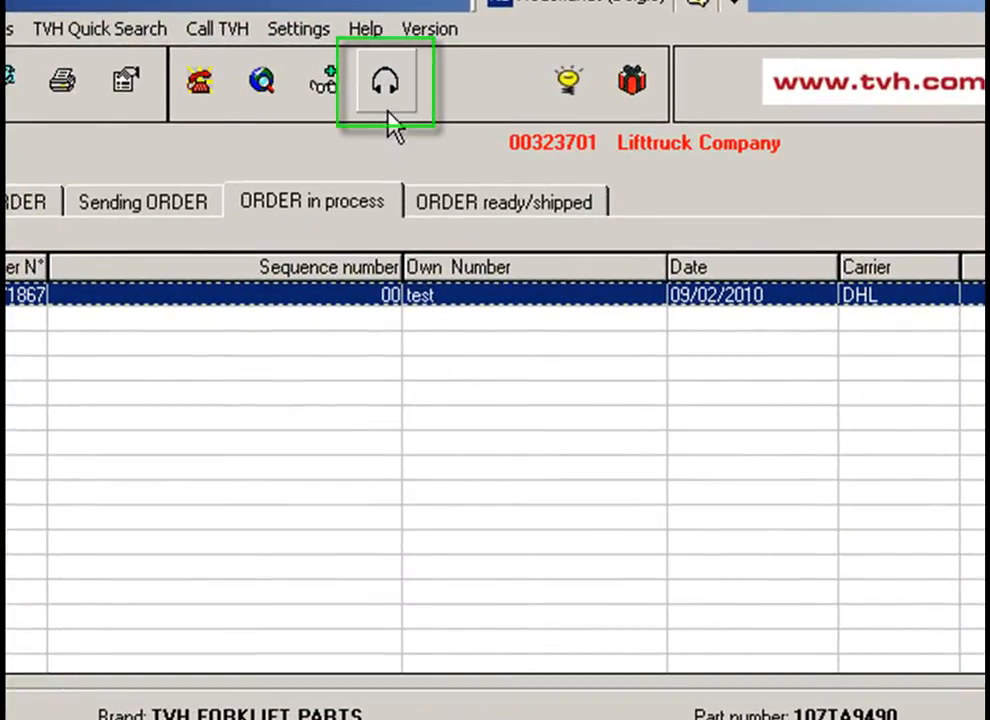
- Start a VOIP call to TVH e-commerce from the Call TVH page
{"action": "left_click", "coordinate": [388, 80]}
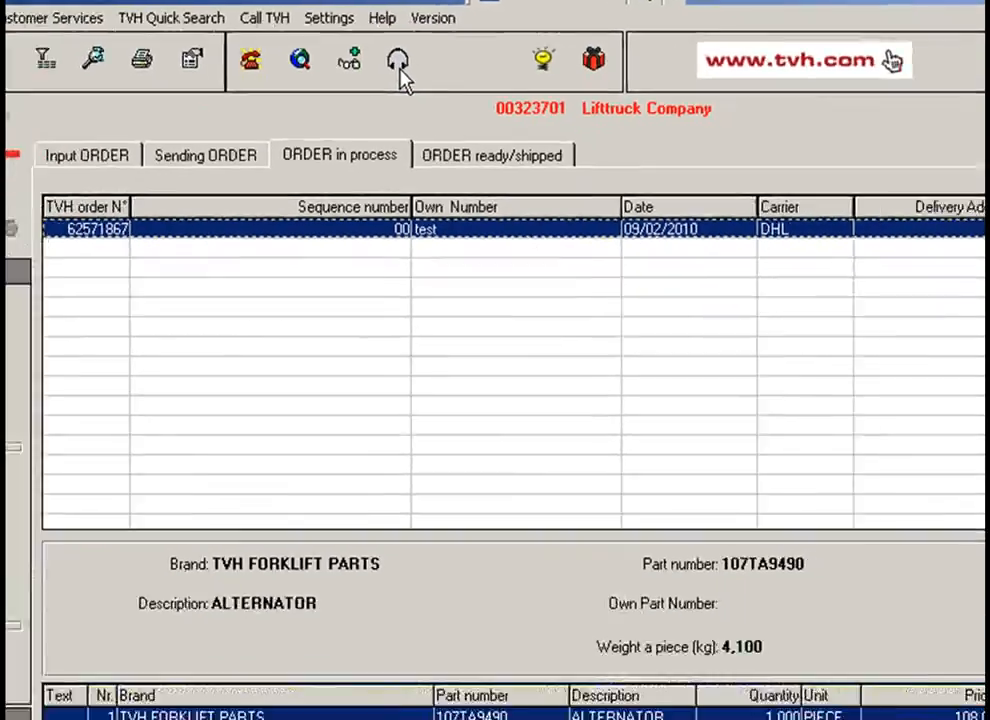
{"action": "left_click", "coordinate": [400, 60]}
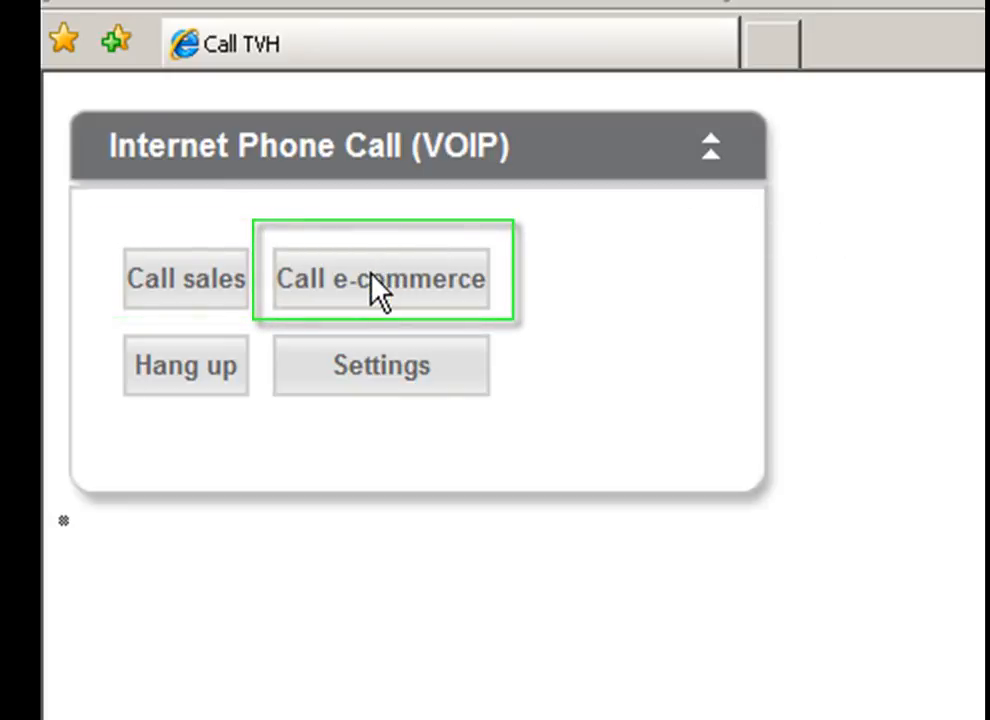
{"action": "left_click", "coordinate": [380, 278]}
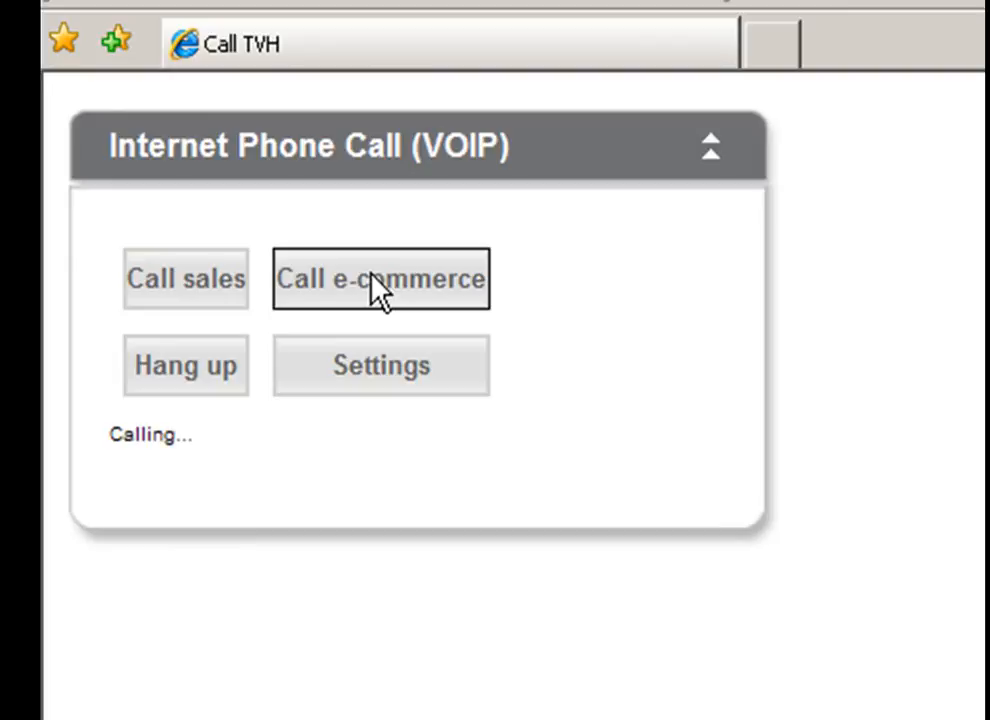